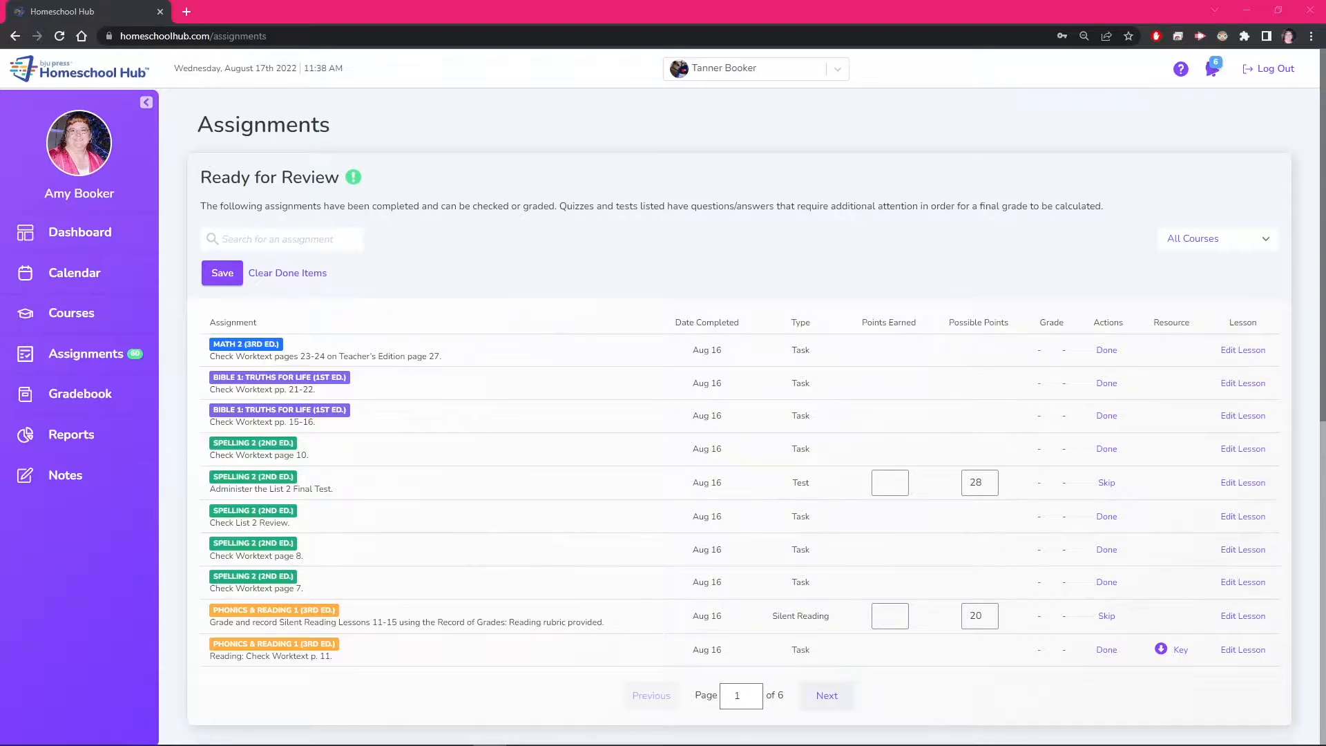
pyautogui.moveTo(781, 587)
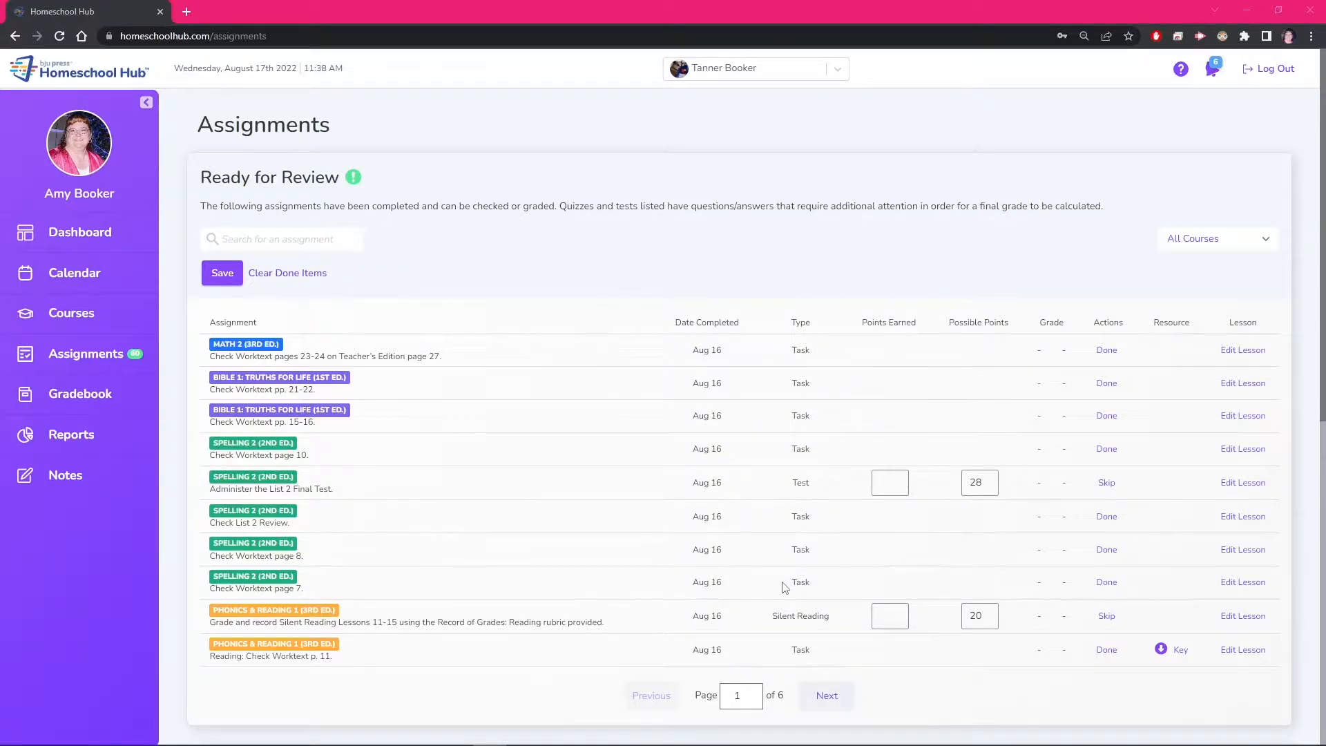
pyautogui.moveTo(810, 336)
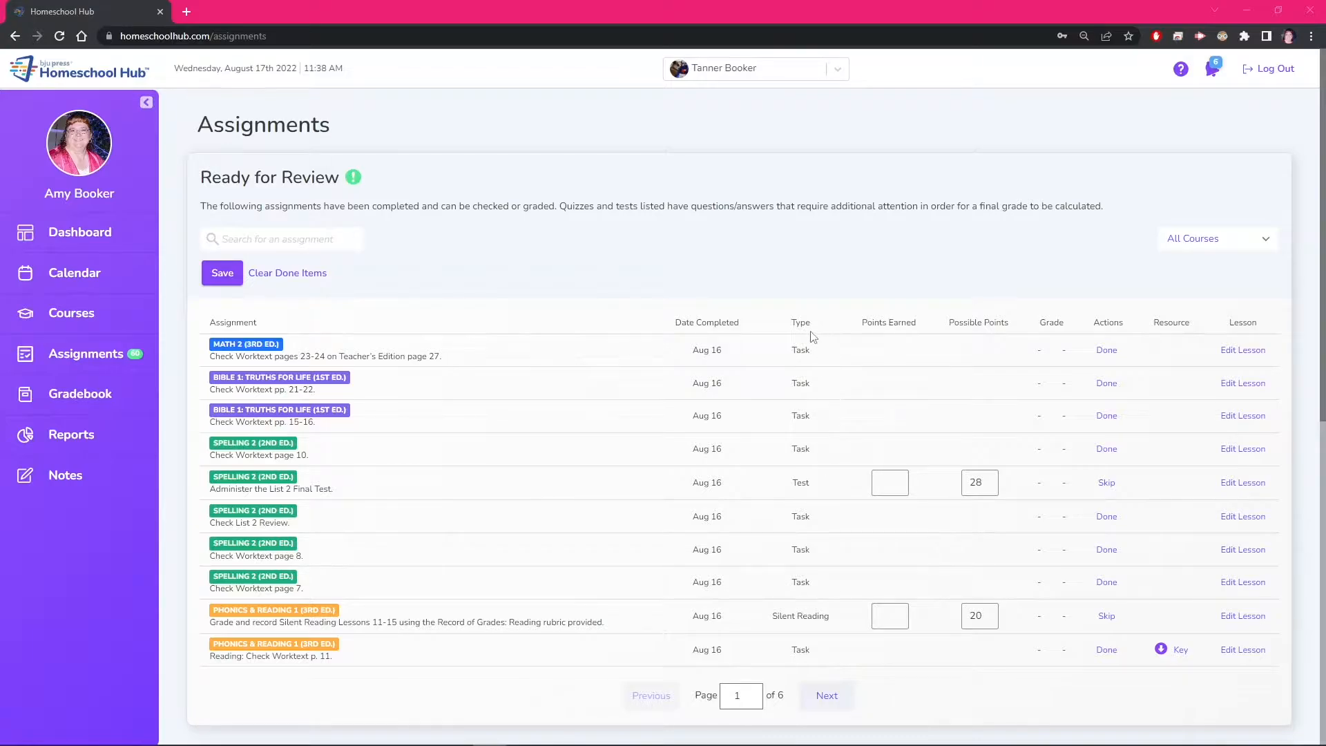
pyautogui.moveTo(789, 598)
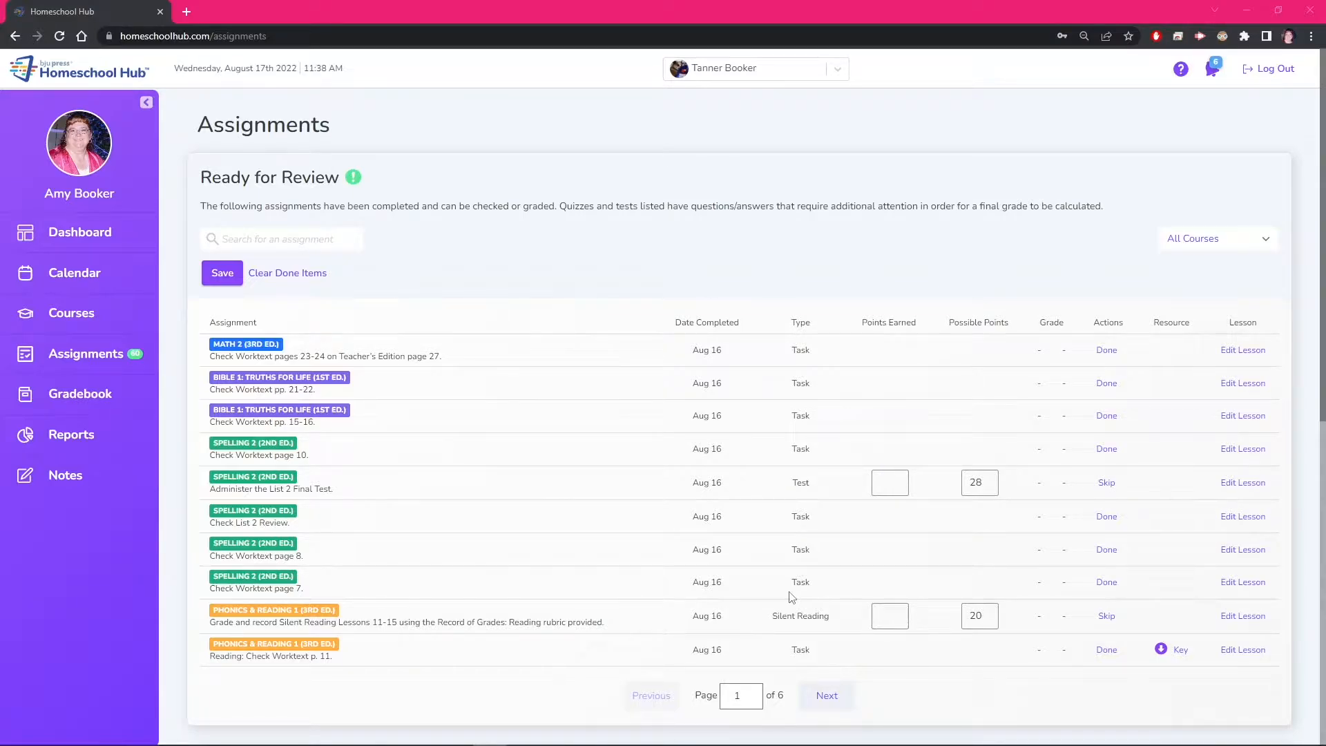
pyautogui.moveTo(114, 421)
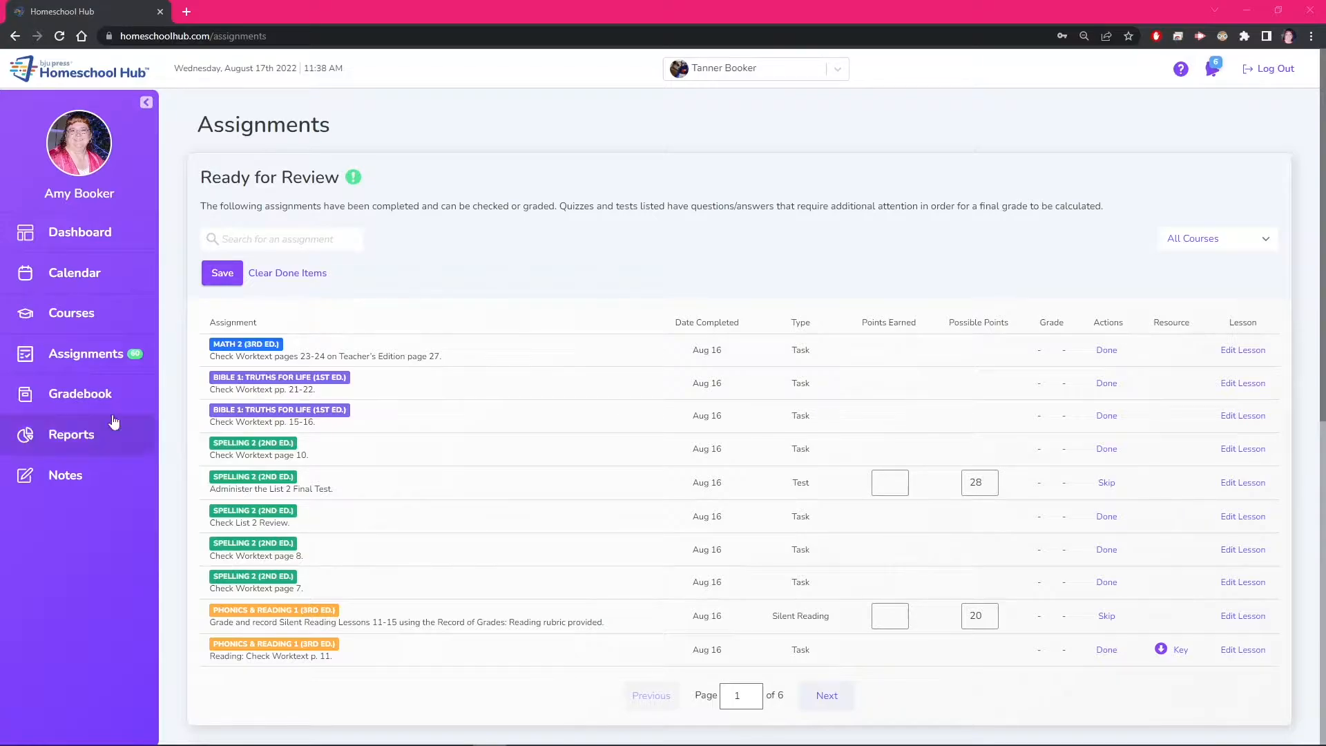
pyautogui.moveTo(118, 372)
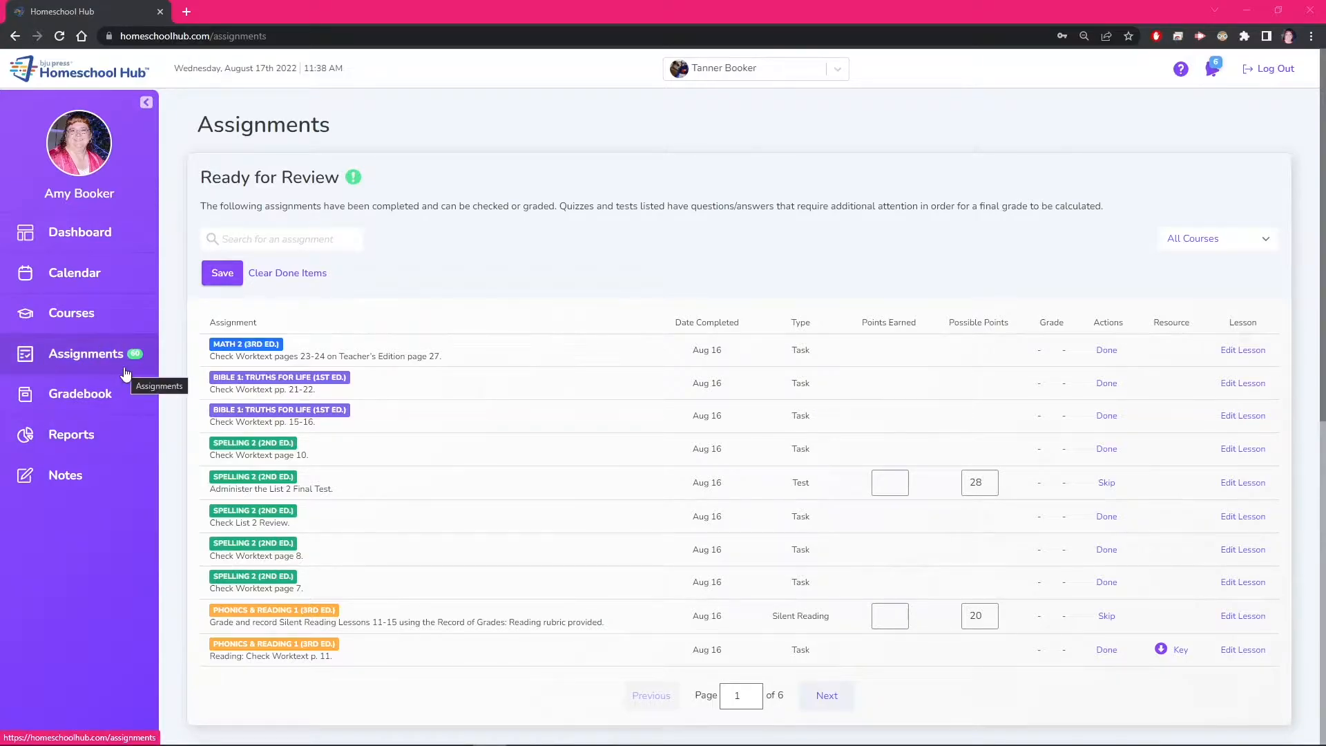
pyautogui.moveTo(708, 98)
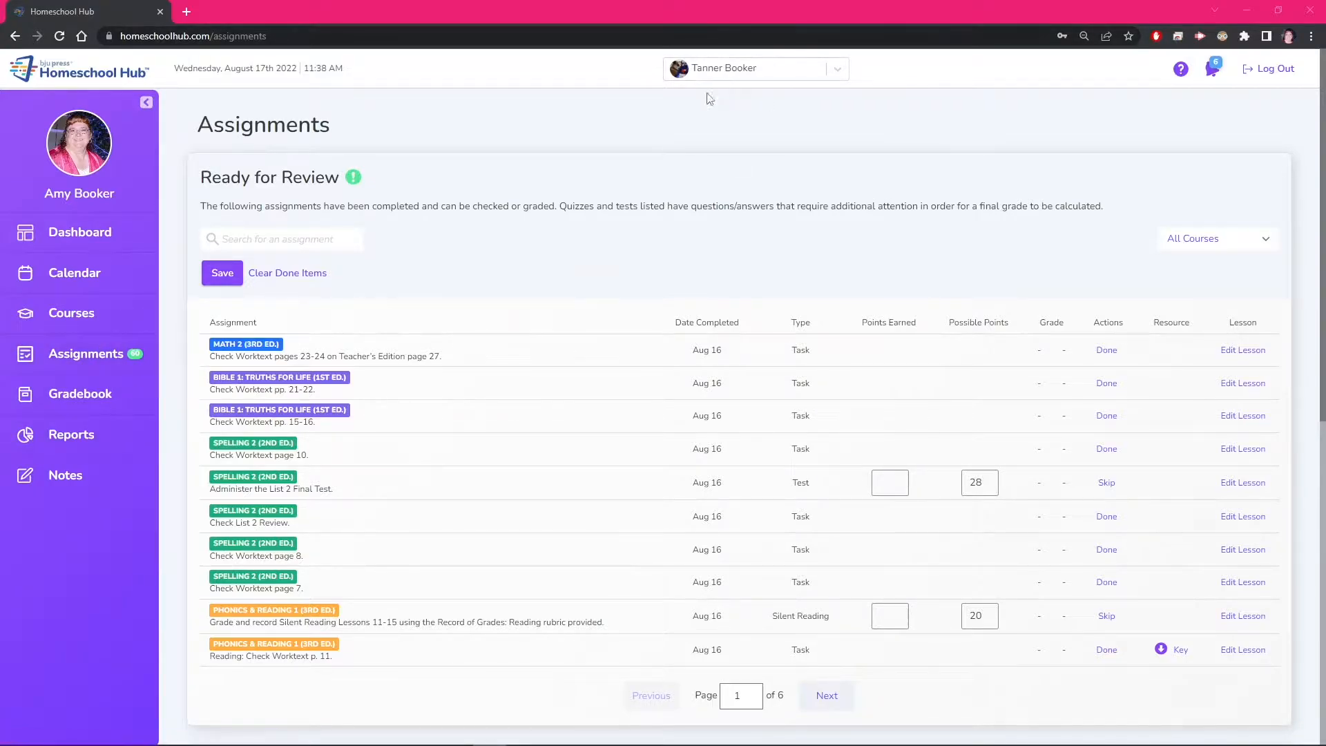
# Filter the Ready for Review list by the Math 2 (3rd ed.) course
pyautogui.click(1216, 238)
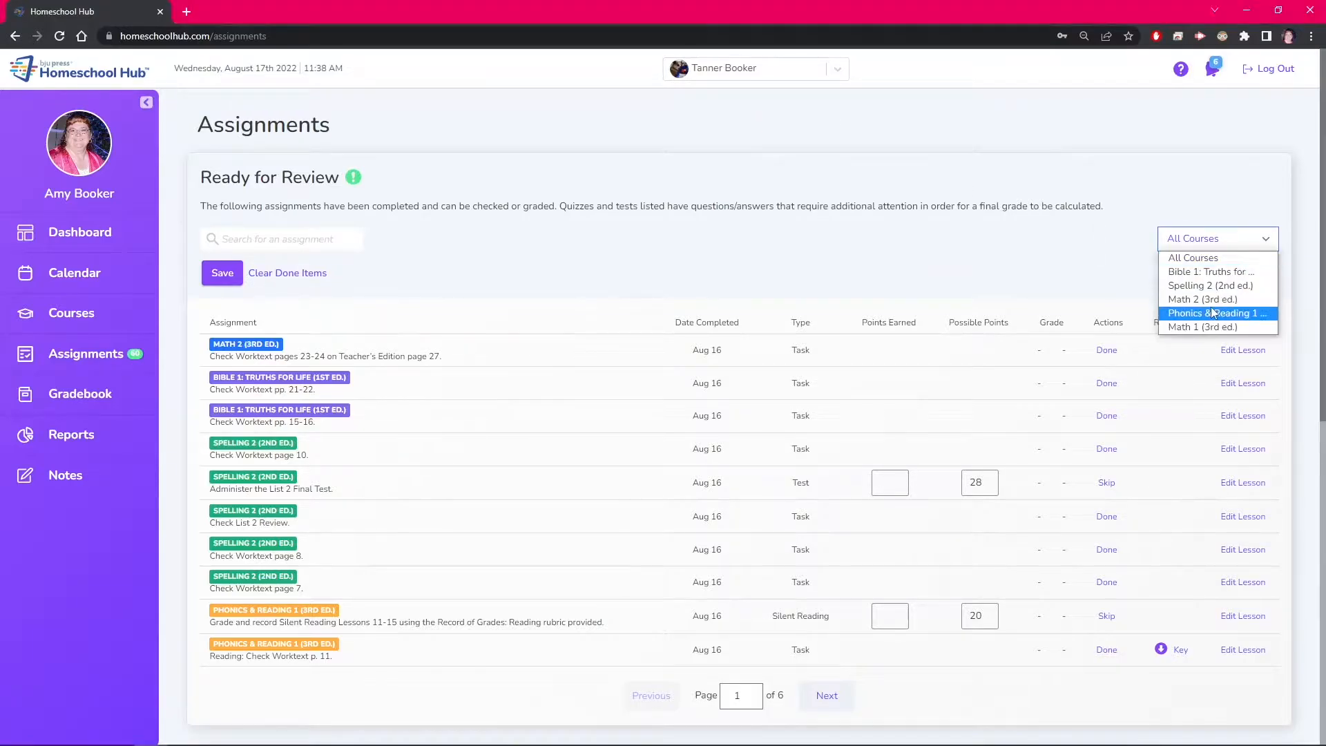
pyautogui.click(1200, 299)
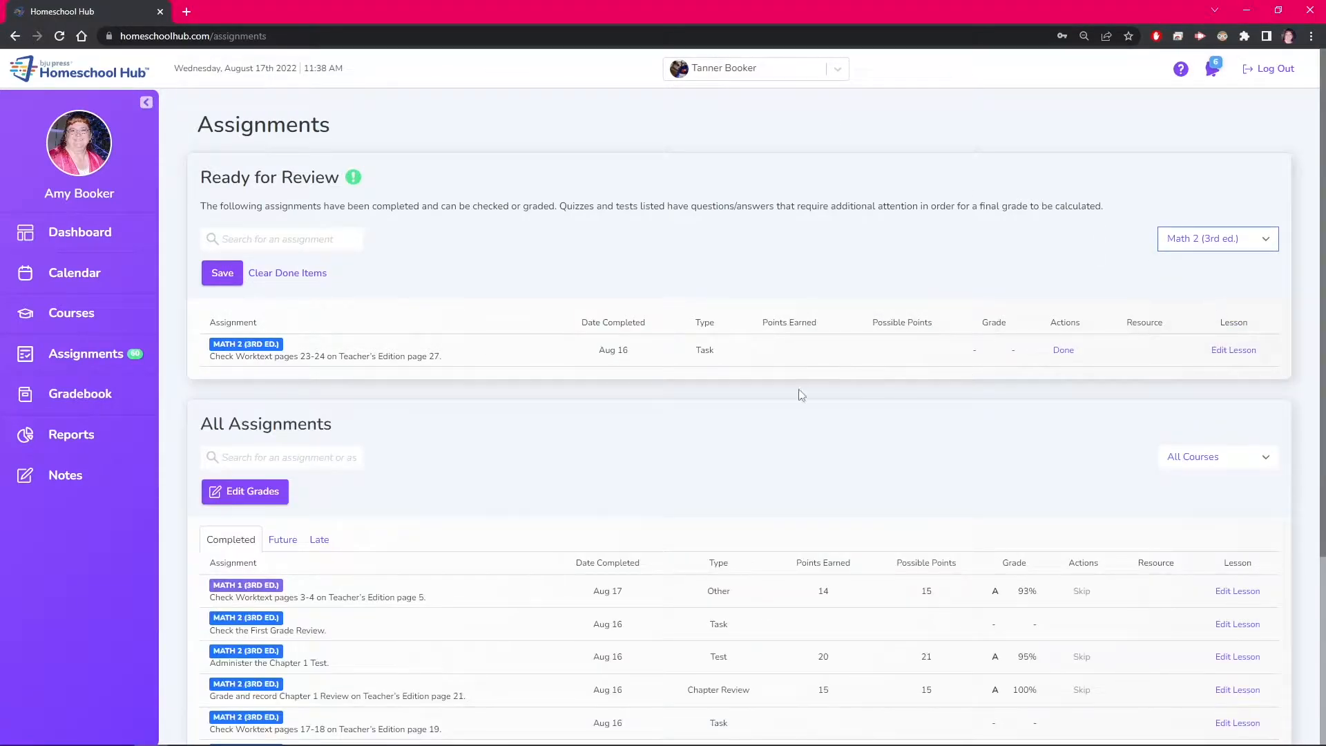
pyautogui.moveTo(736, 384)
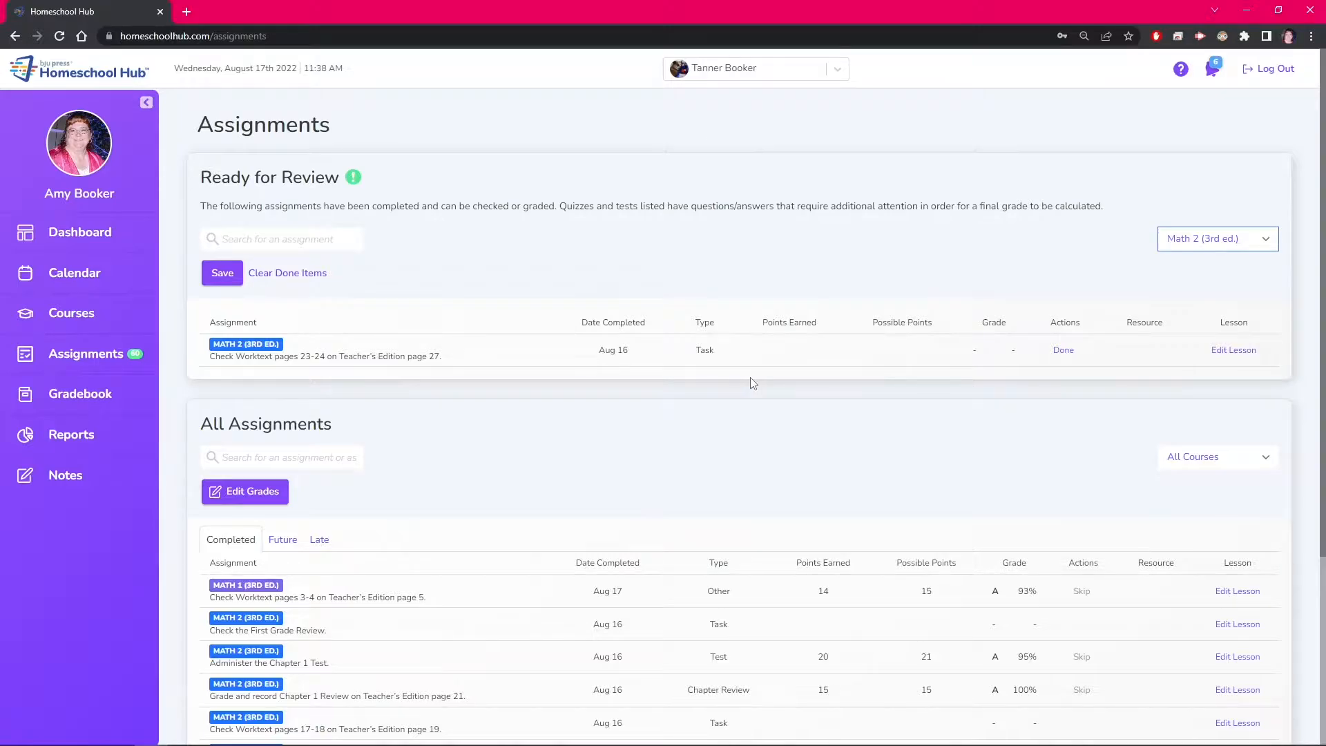
pyautogui.moveTo(1188, 356)
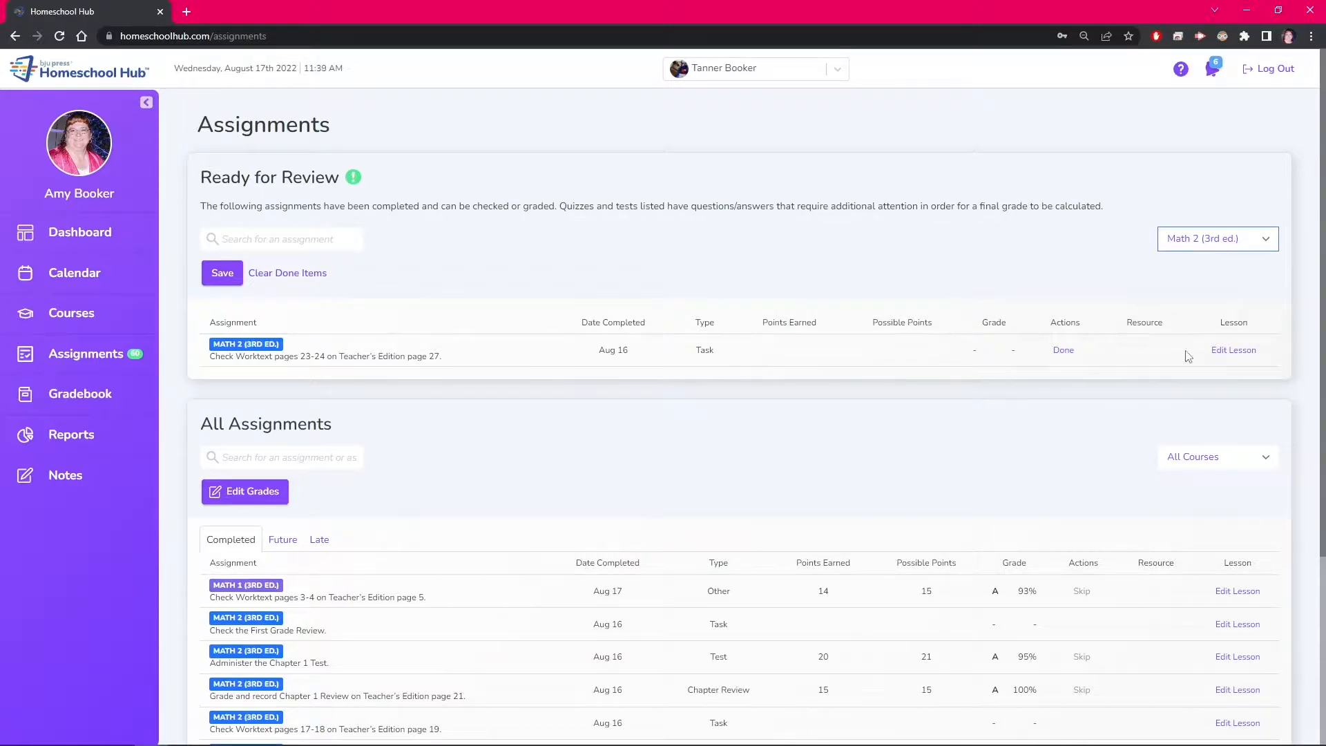
# Open Math 2 Chapter 2, Lesson 11 from the Worktext pages 23-24 row
pyautogui.click(1233, 350)
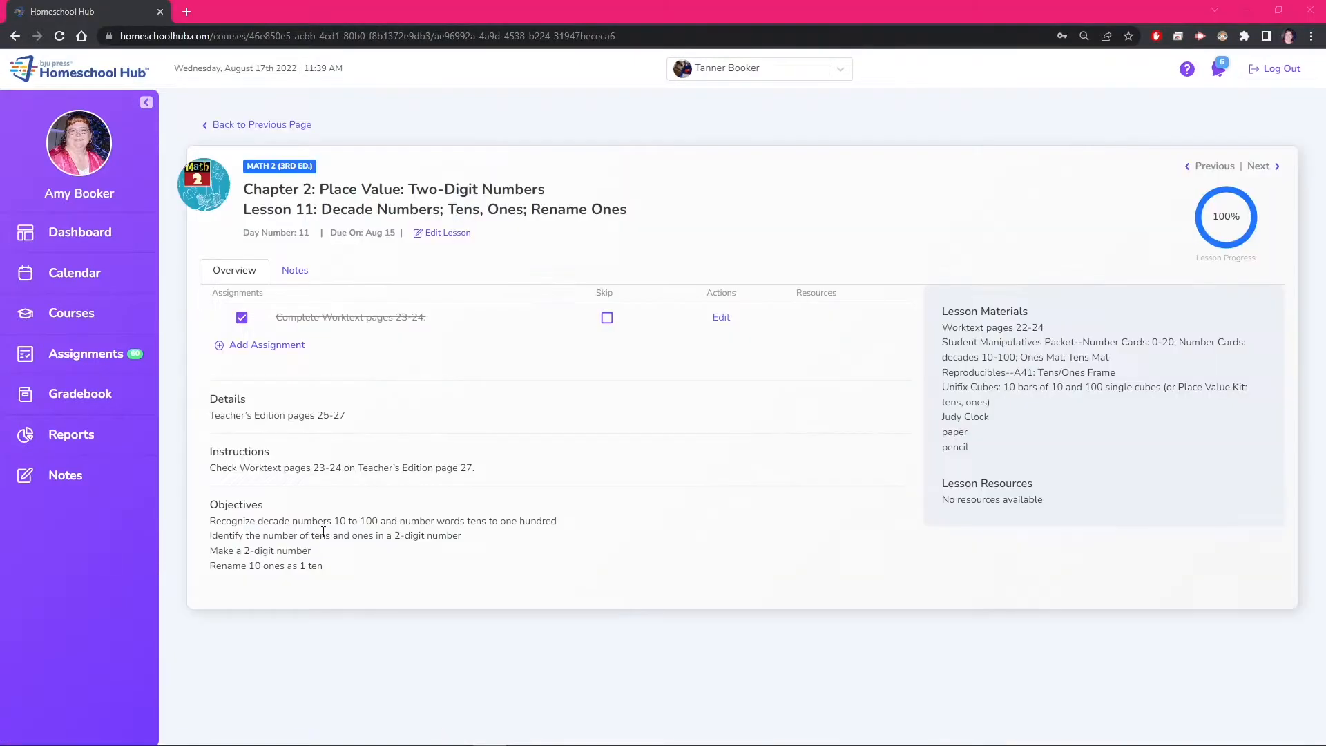
pyautogui.moveTo(429, 381)
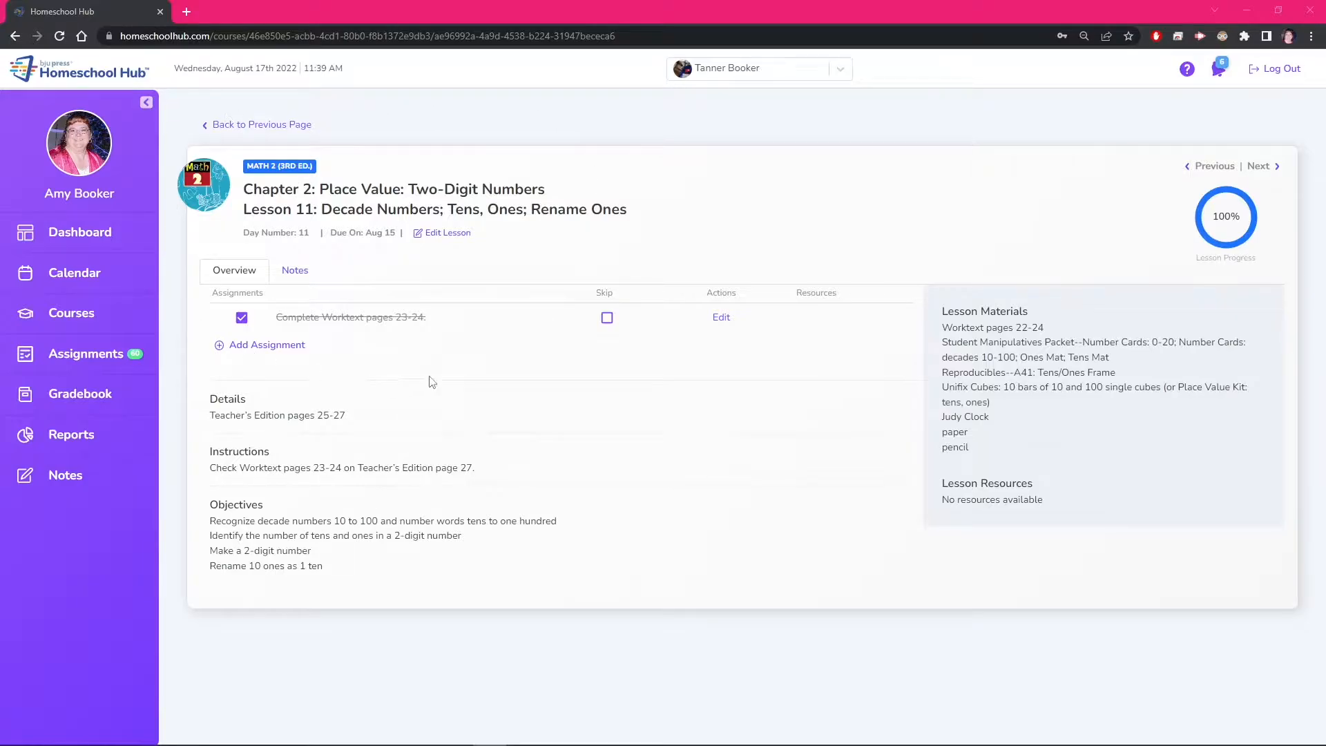
pyautogui.moveTo(685, 336)
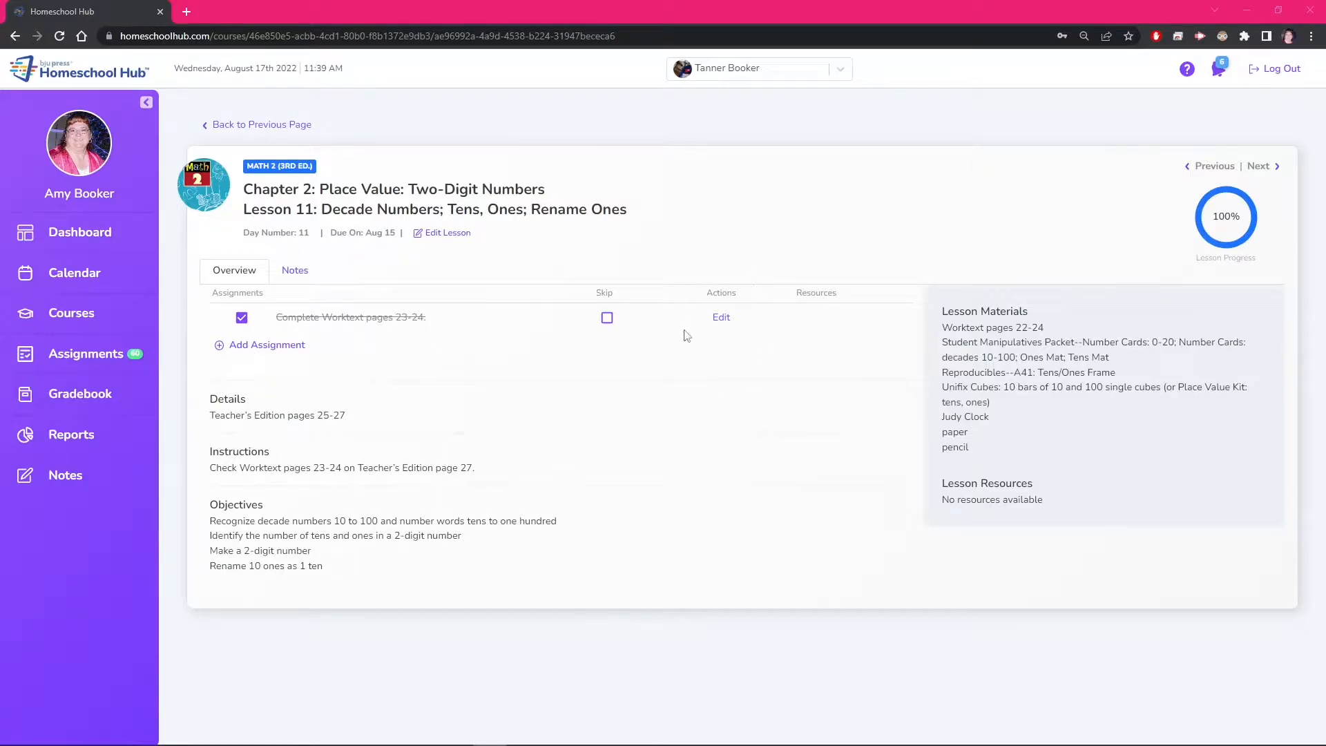
pyautogui.moveTo(721, 319)
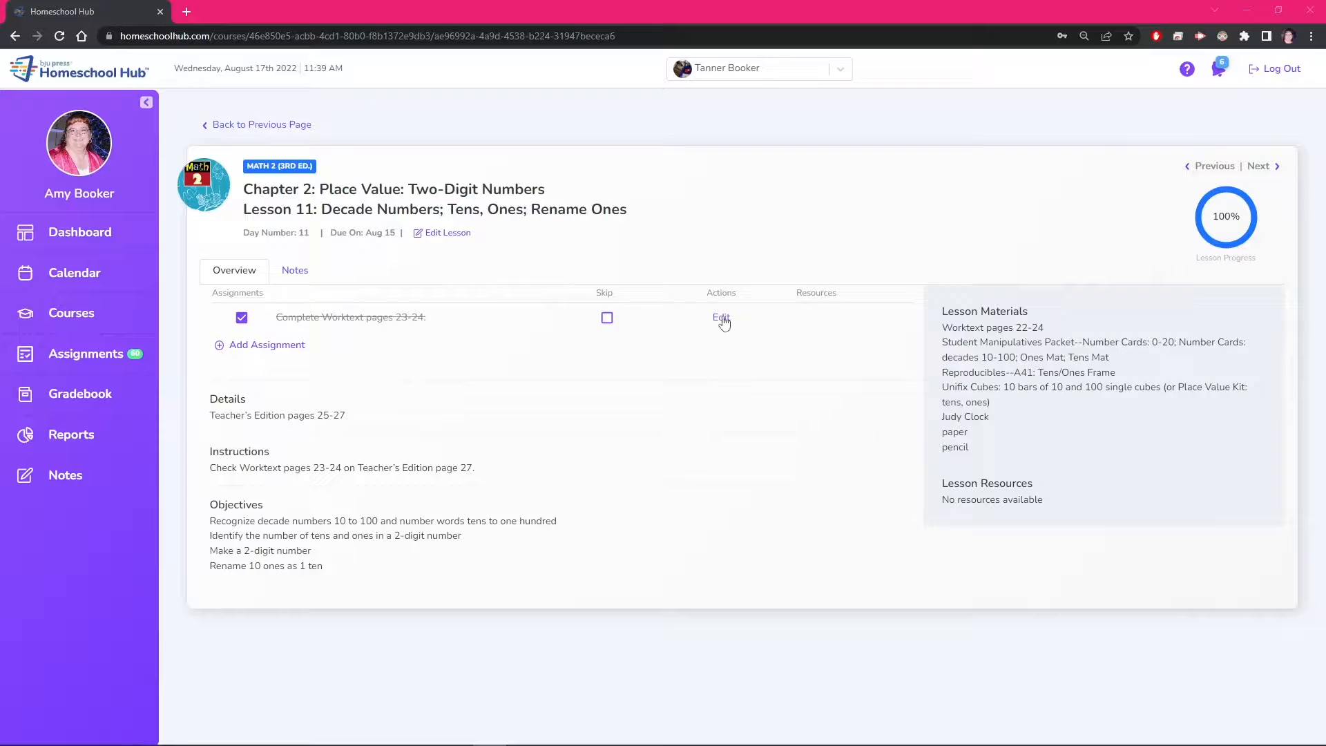
# Save the Worktext pages 23-24 assignment as Daily Work earning 28 of 29 points
pyautogui.click(721, 320)
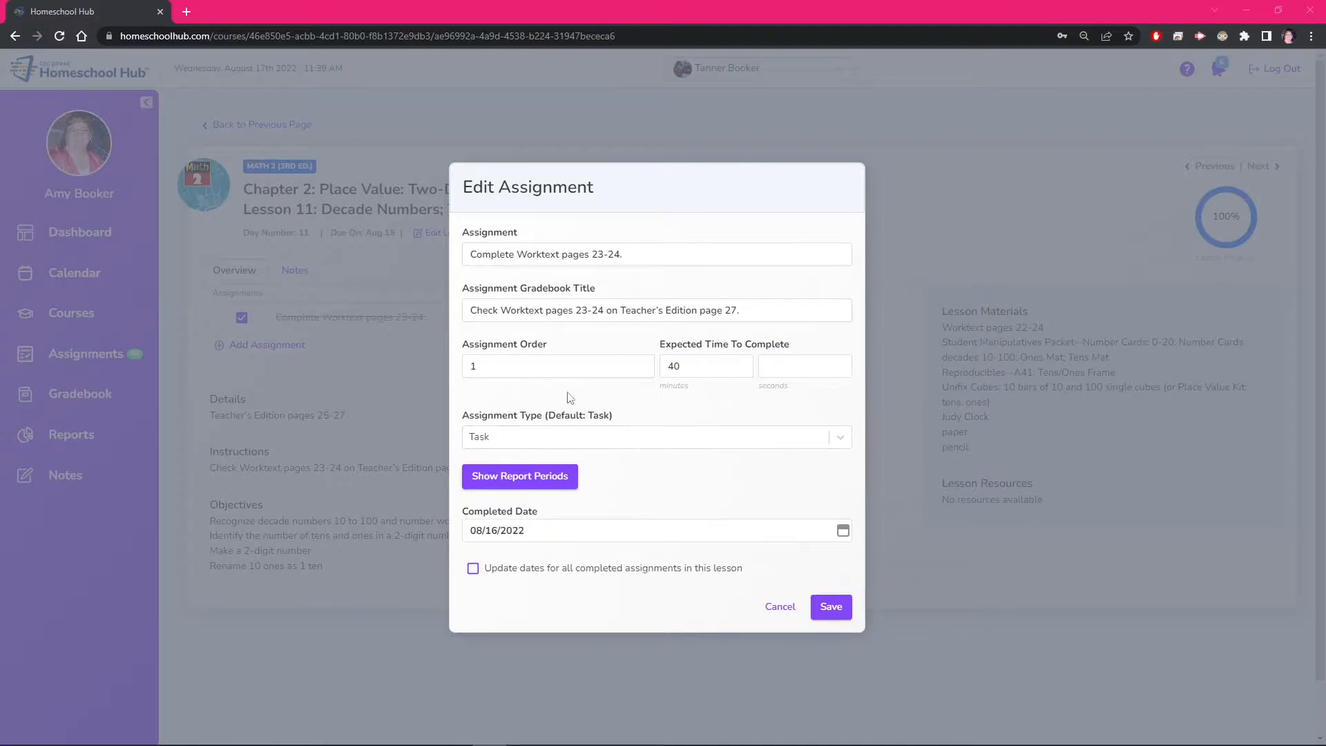
pyautogui.click(656, 437)
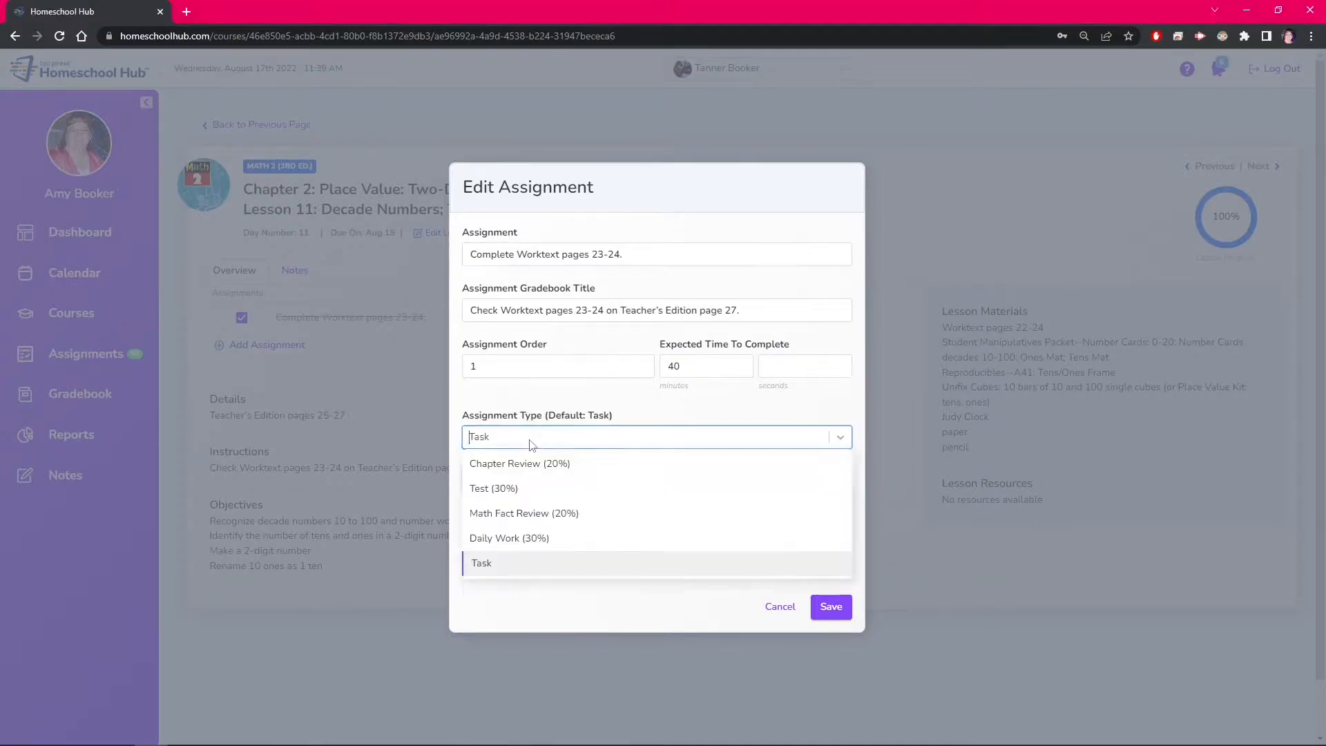
pyautogui.moveTo(544, 564)
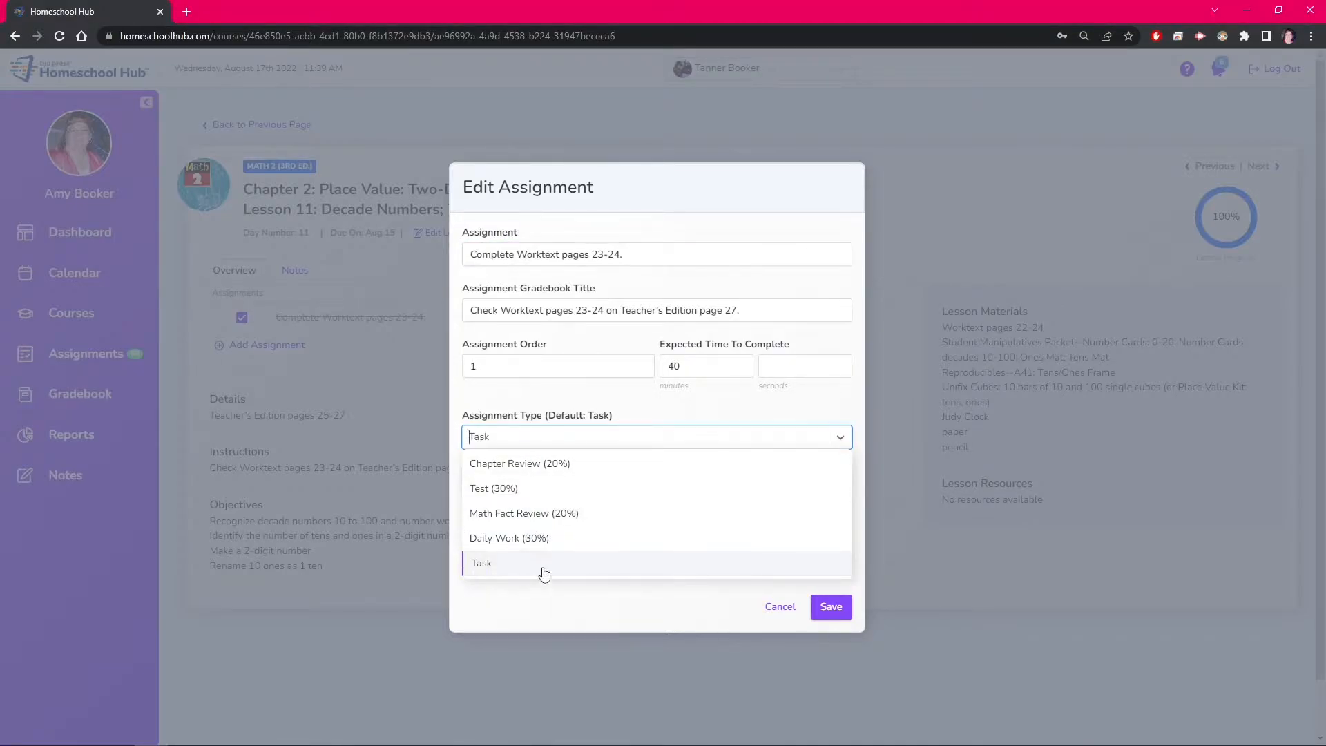
pyautogui.click(481, 562)
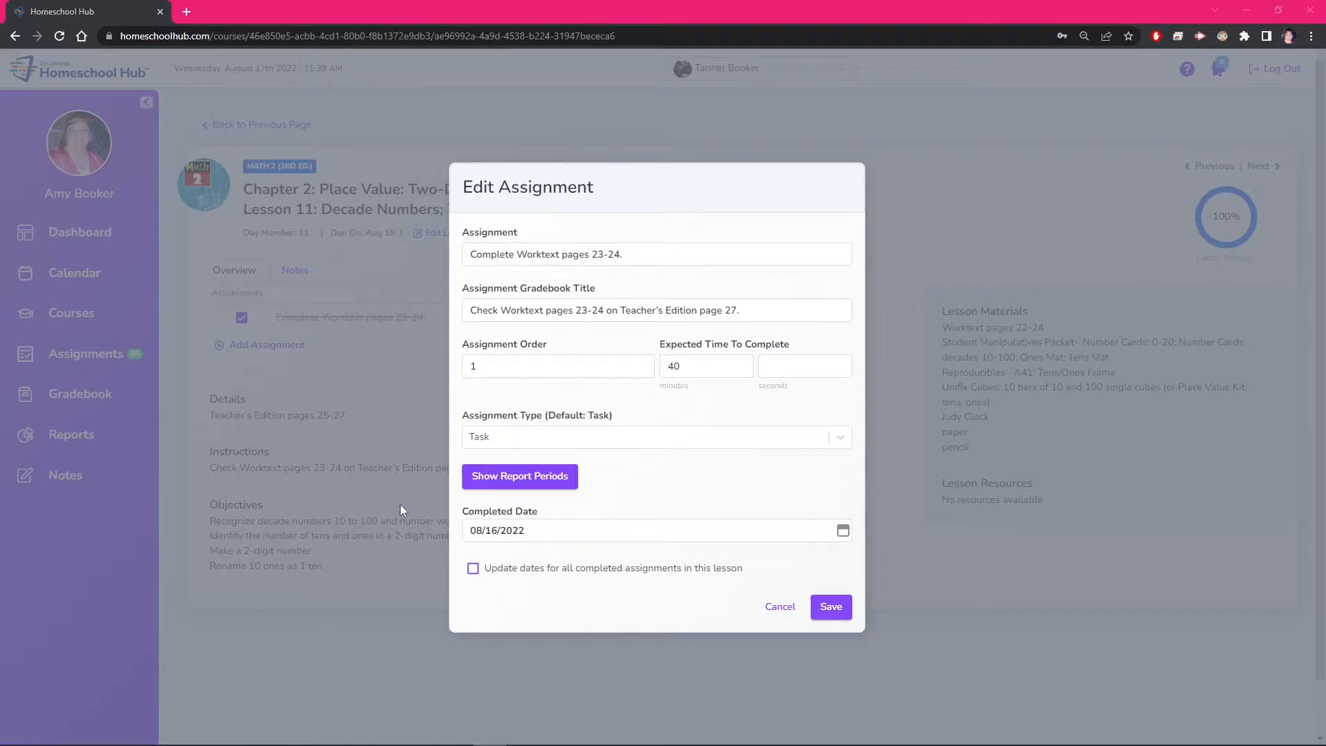
pyautogui.click(656, 436)
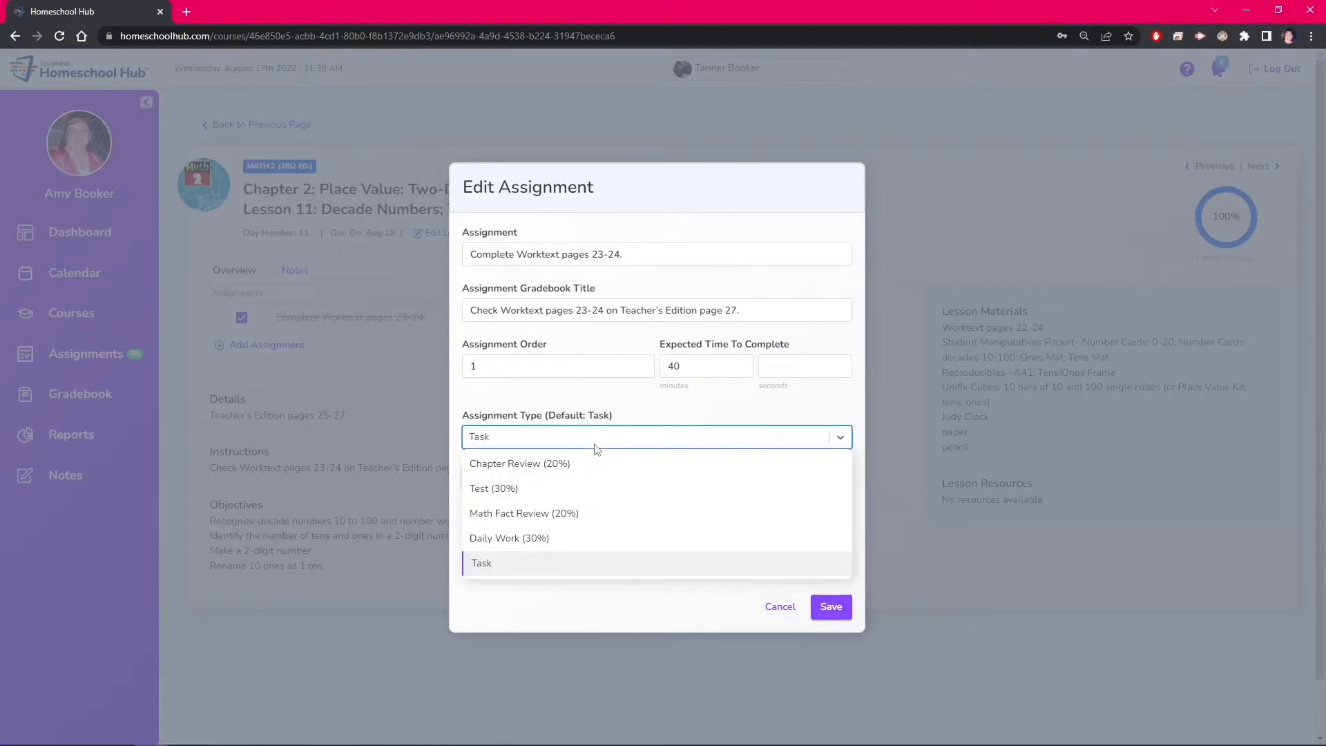
pyautogui.click(509, 538)
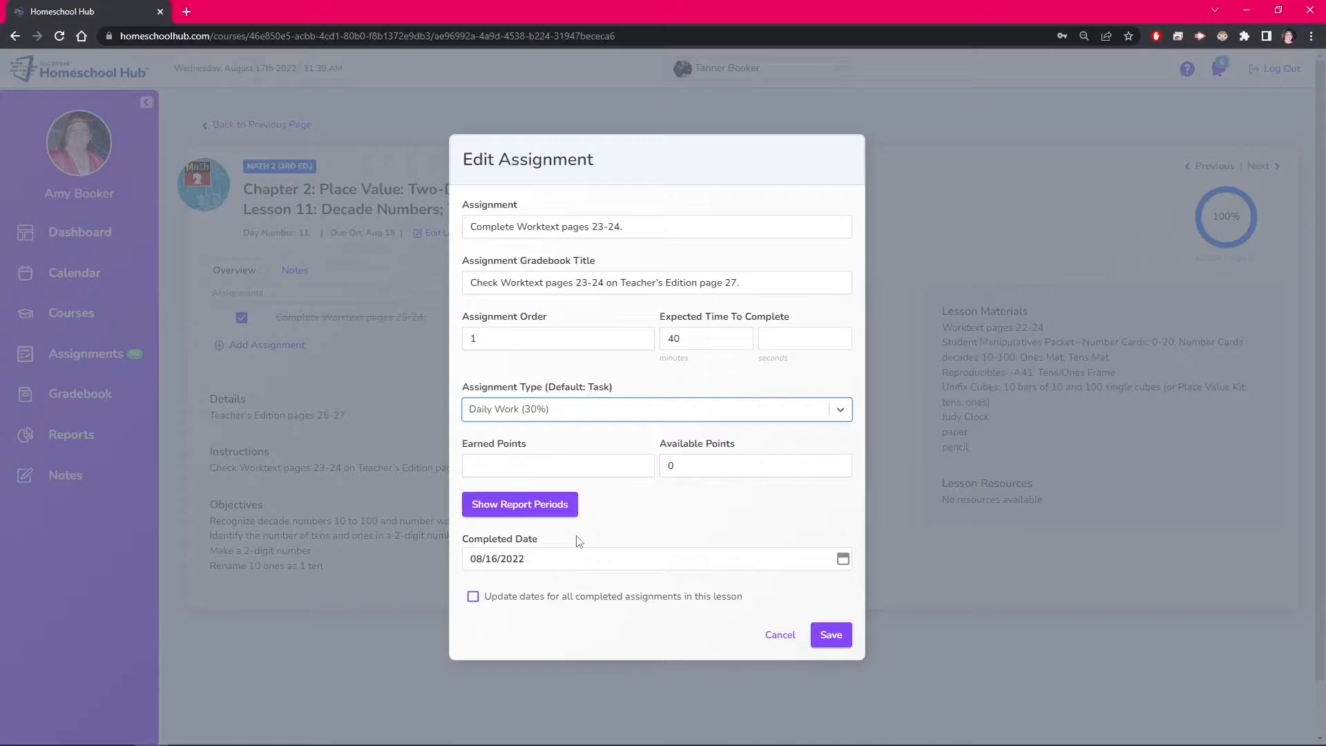
pyautogui.click(656, 408)
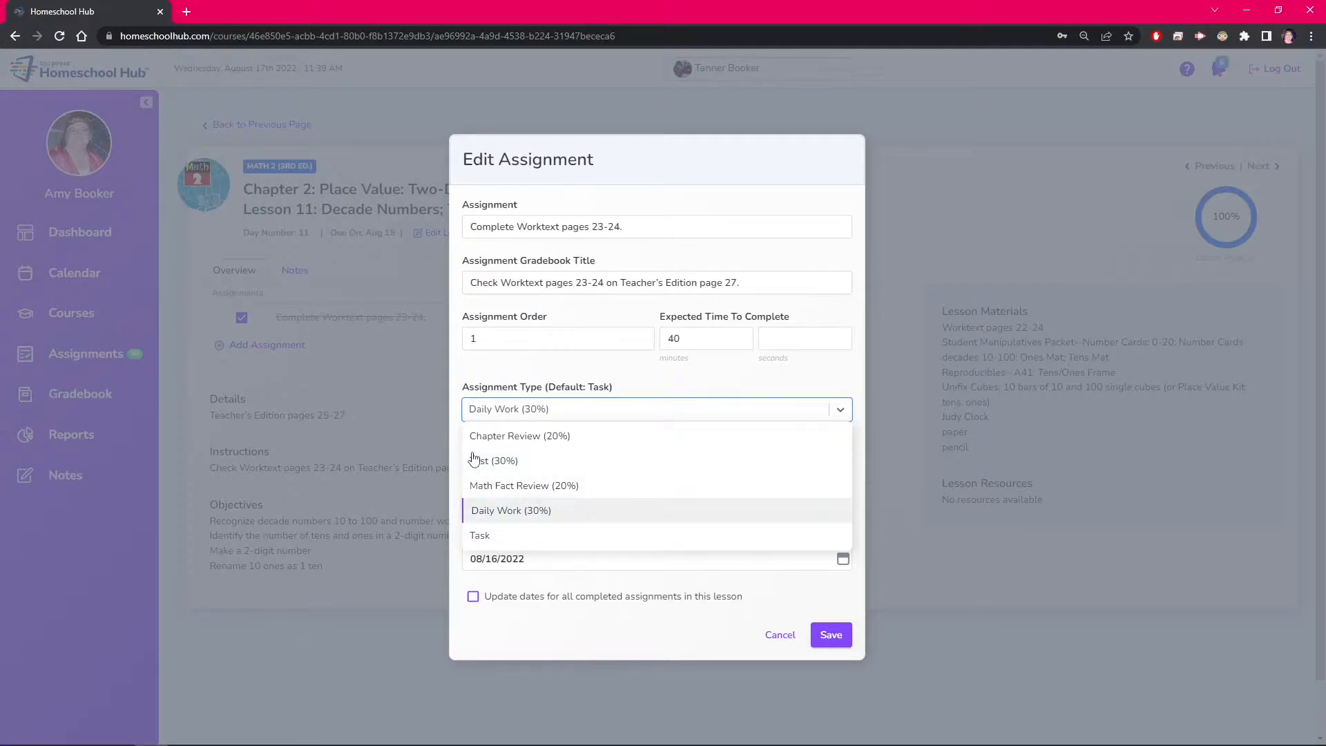
pyautogui.click(510, 510)
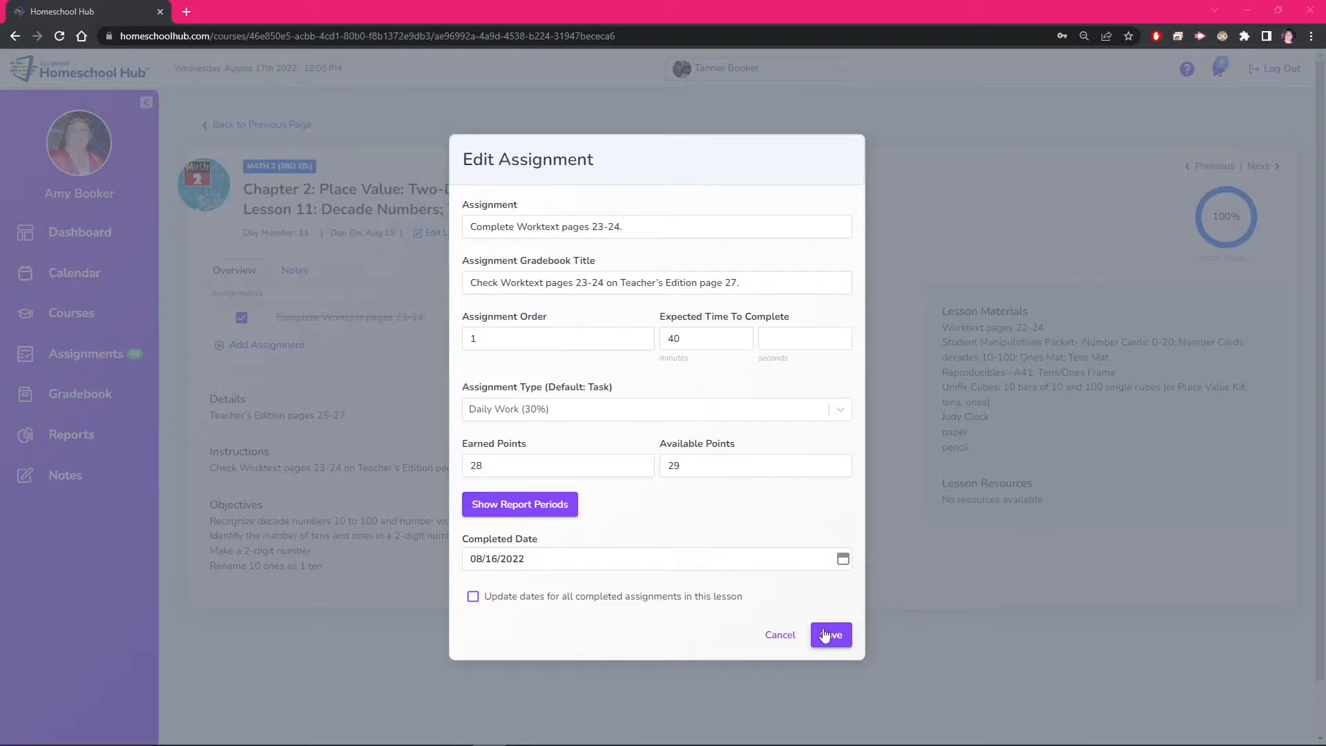
pyautogui.click(830, 634)
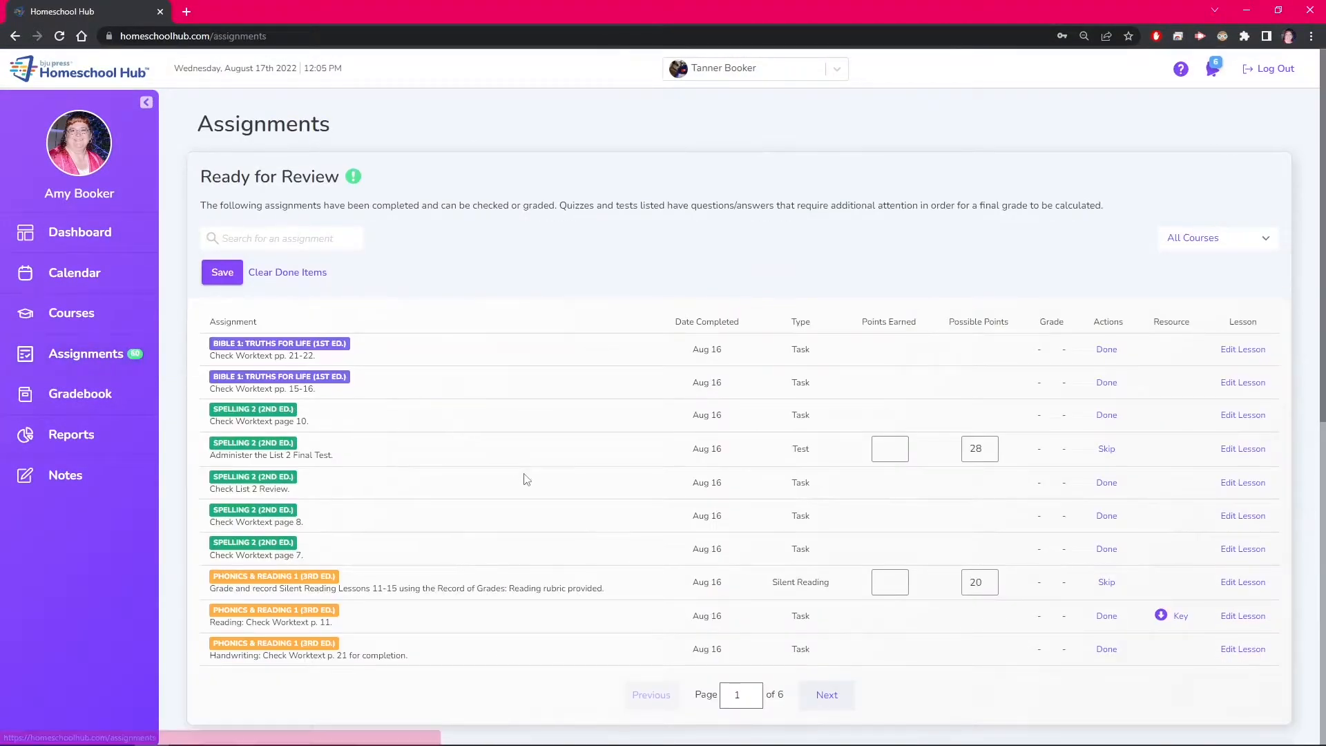
# Show upcoming Math 2 (3rd ed.) work in the All Assignments Future tab
pyautogui.scroll(-3)
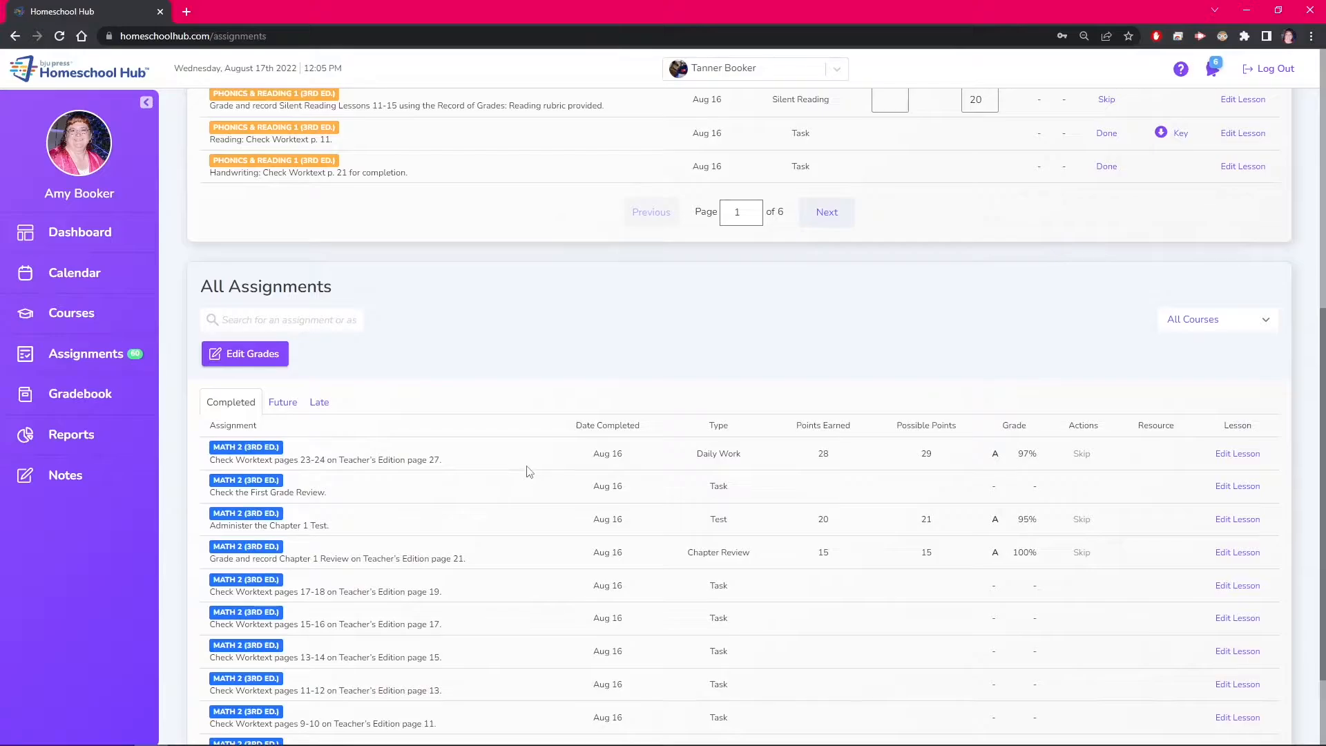
pyautogui.moveTo(780, 411)
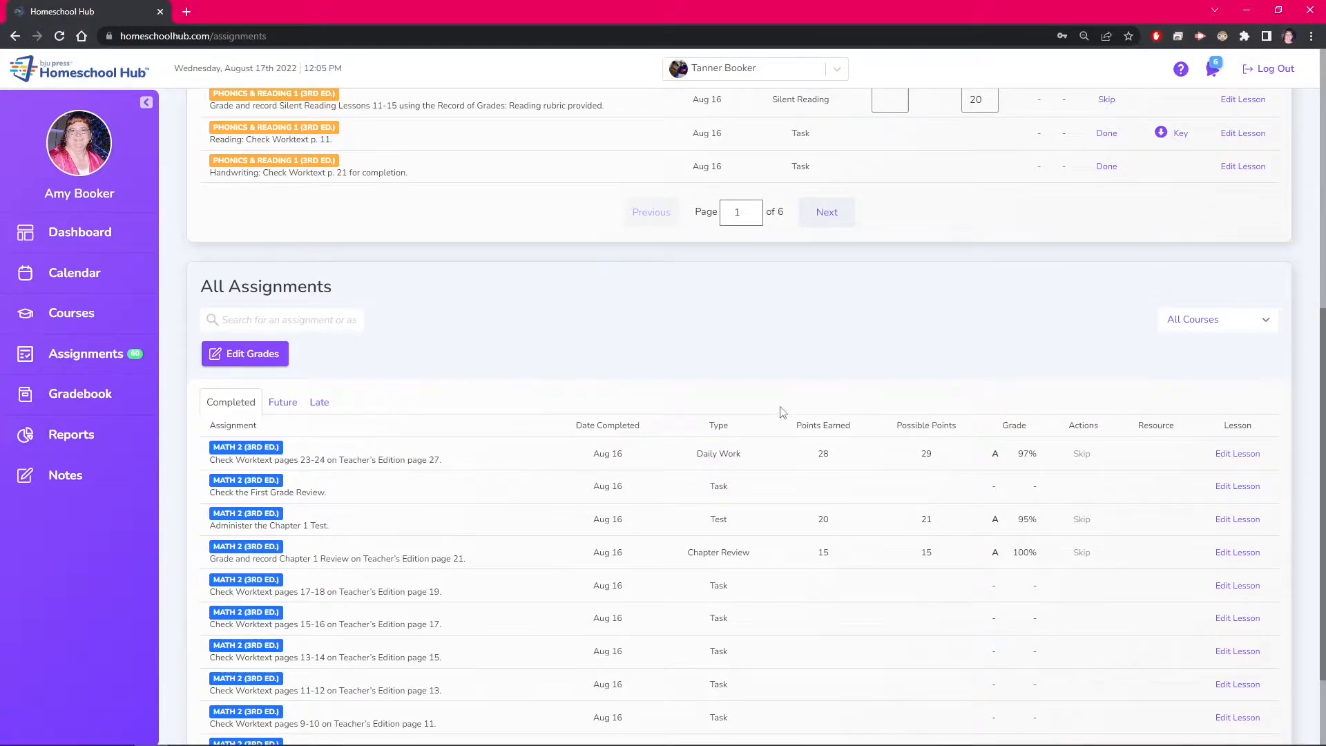
pyautogui.moveTo(934, 460)
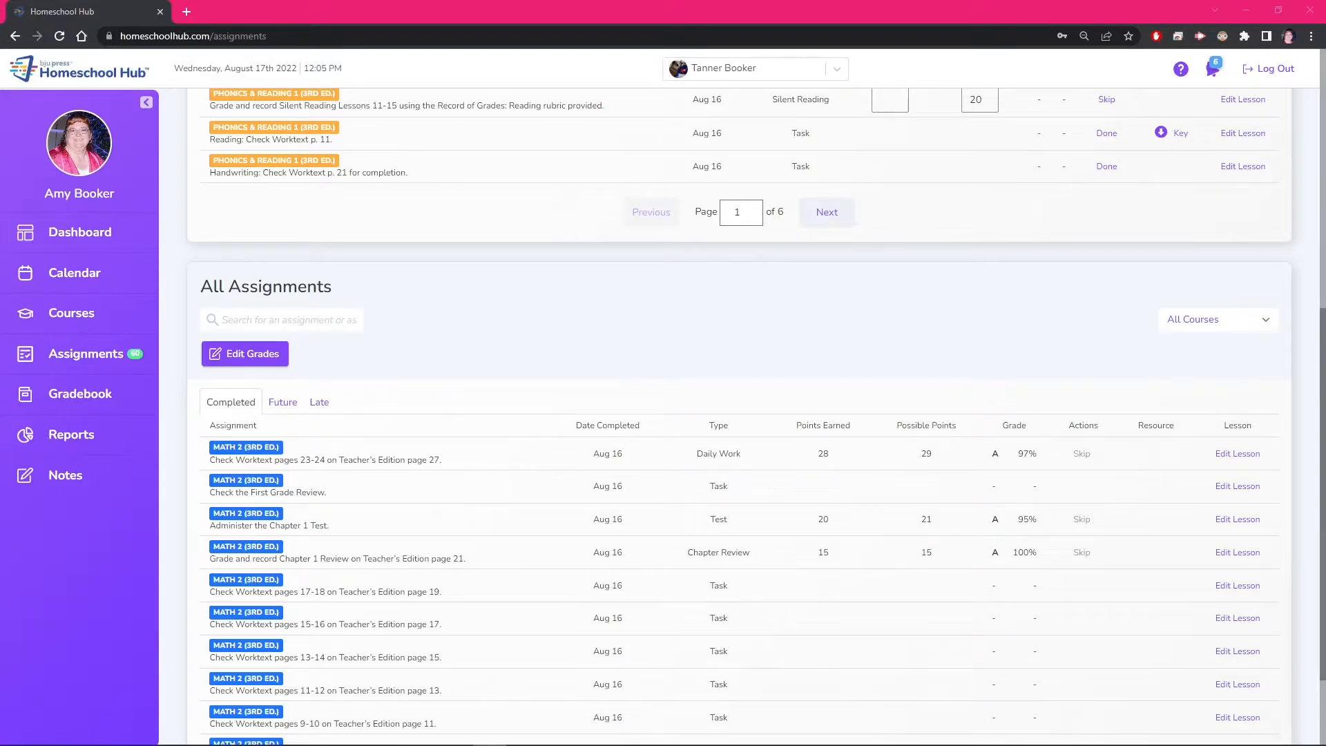
pyautogui.click(283, 402)
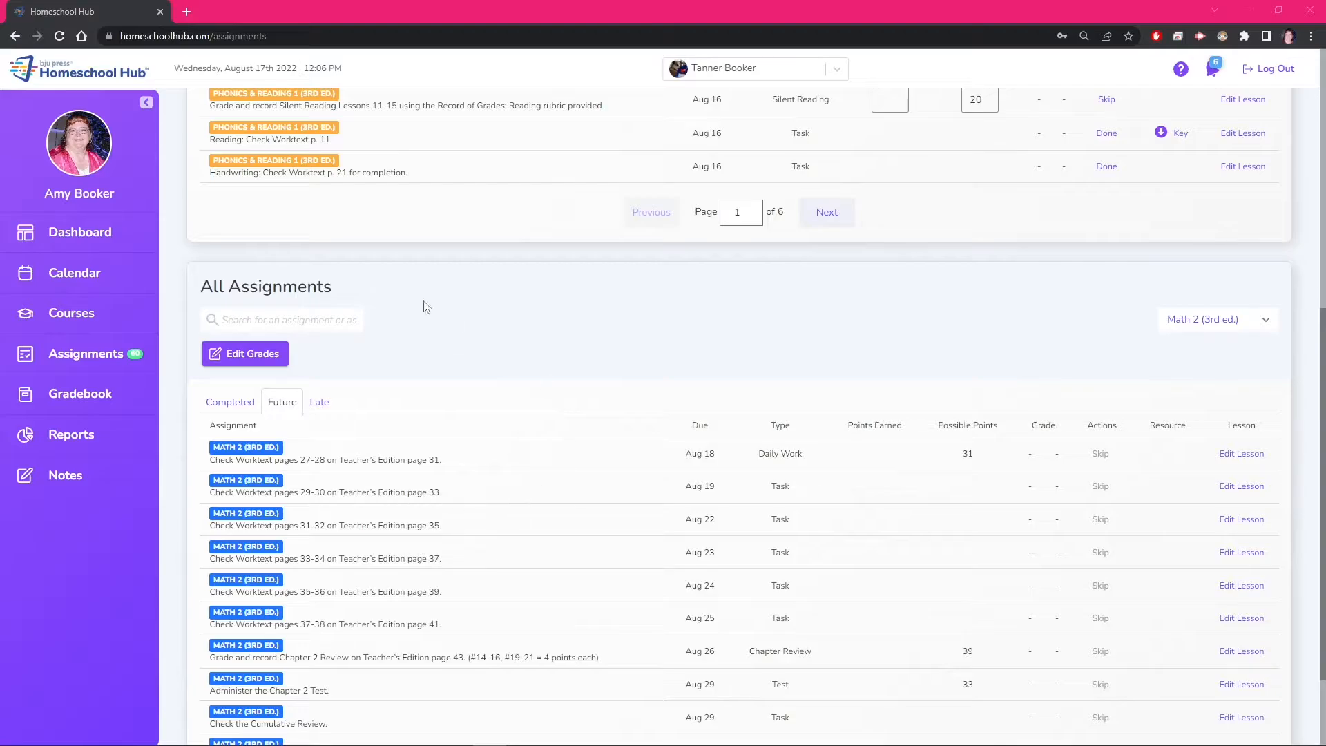
pyautogui.moveTo(504, 562)
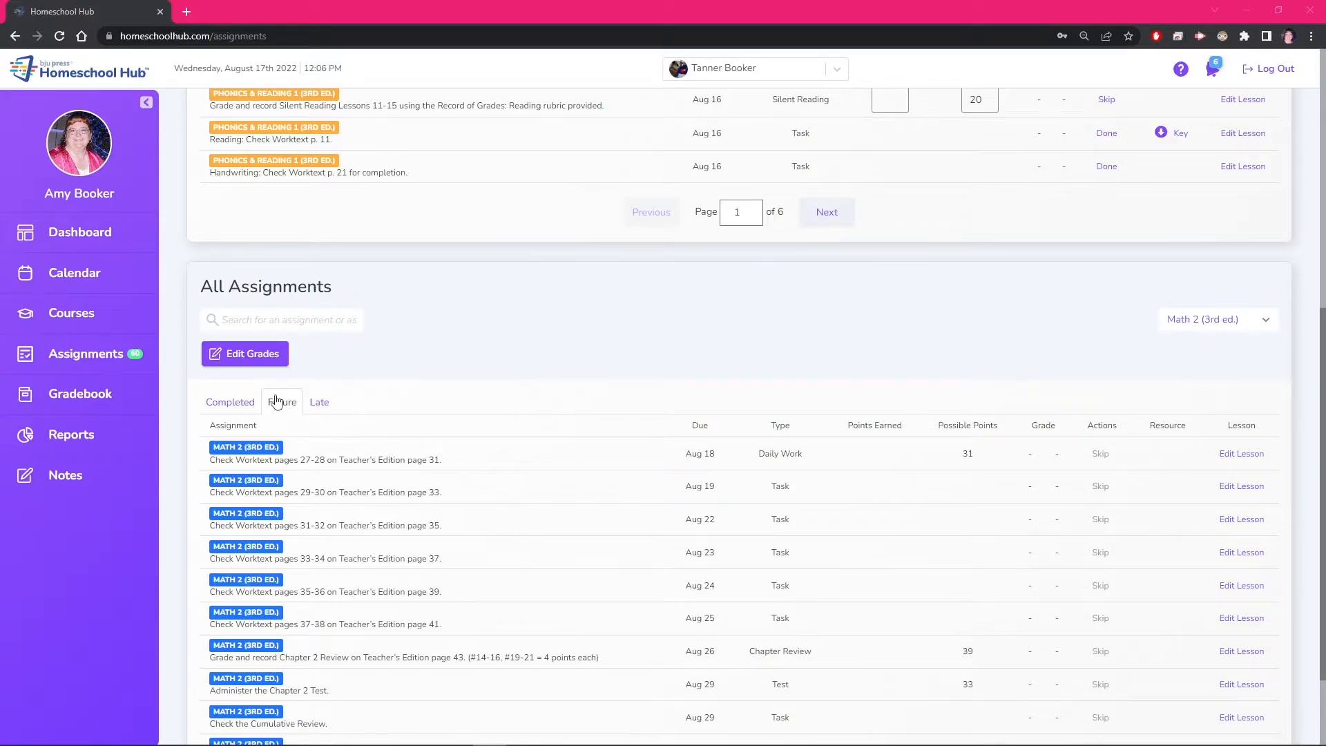
# Open Lesson 13 and start editing its Worktext pages 27-28 assignment
pyautogui.click(230, 402)
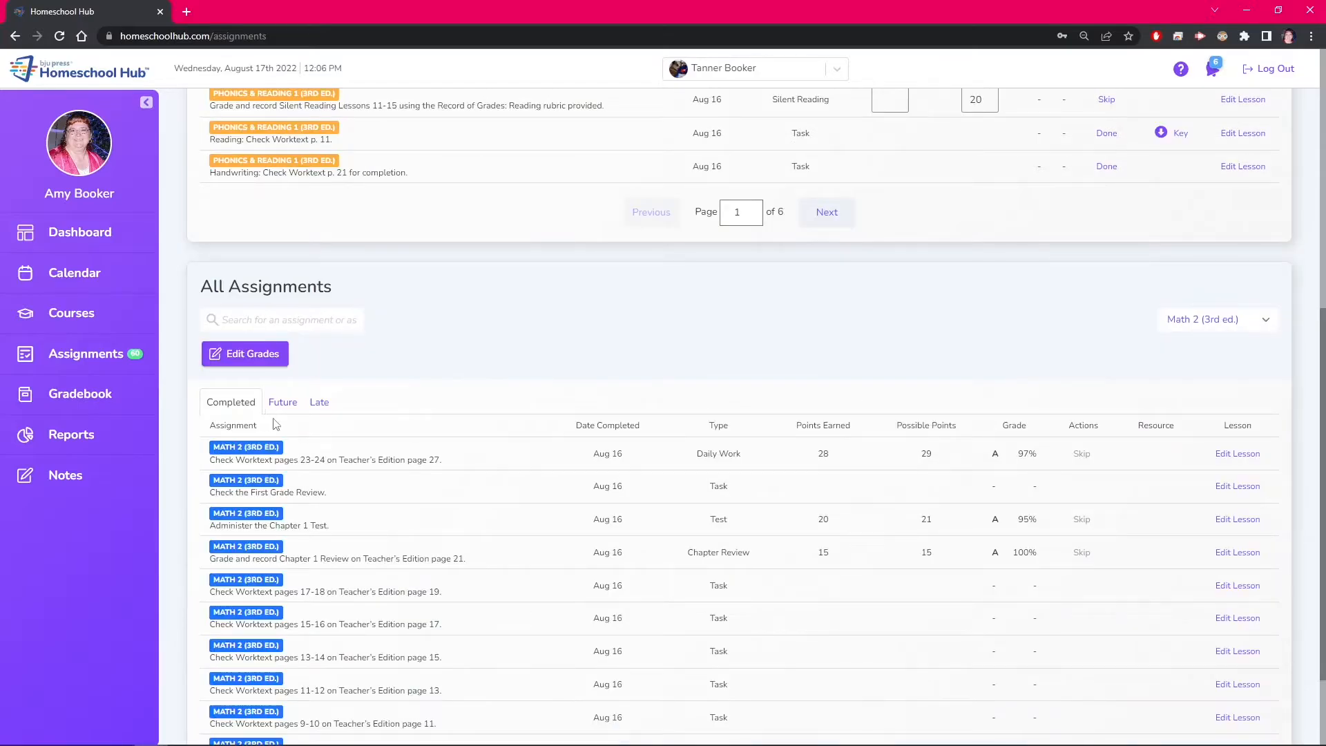
pyautogui.click(282, 402)
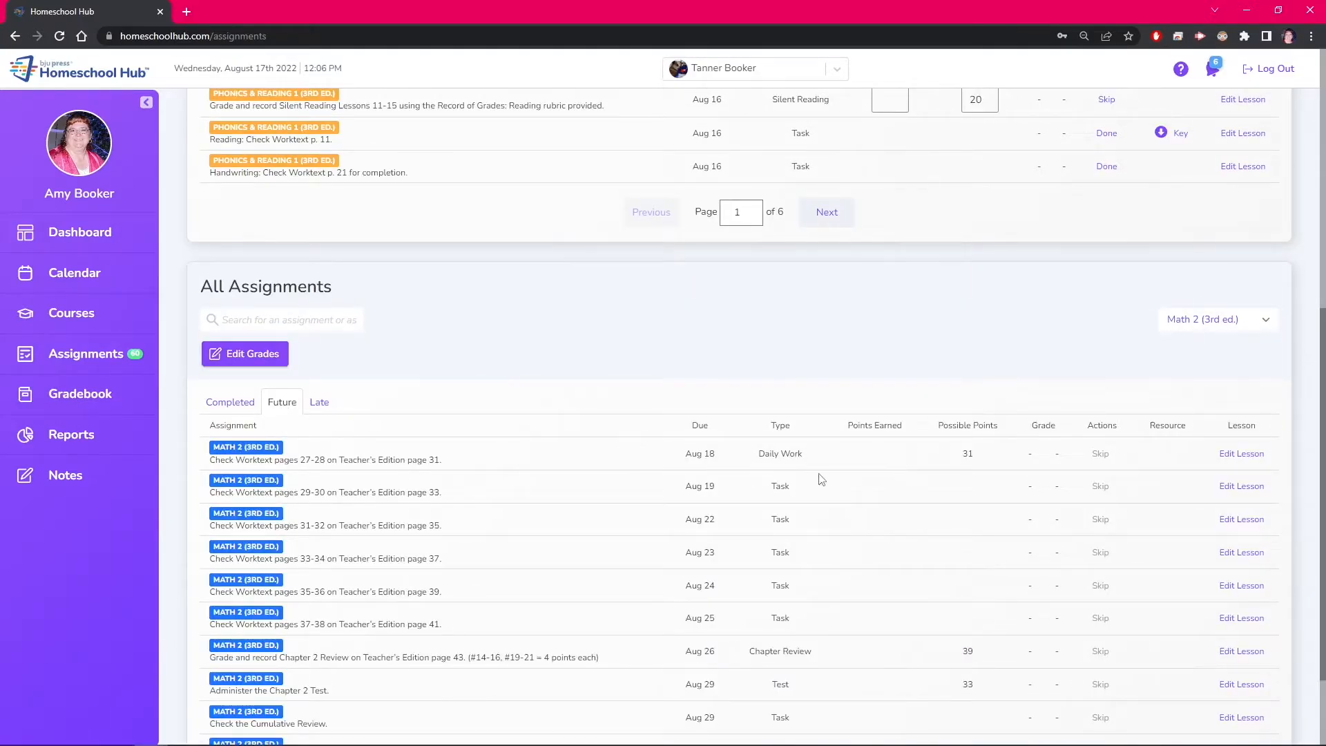
pyautogui.click(1242, 453)
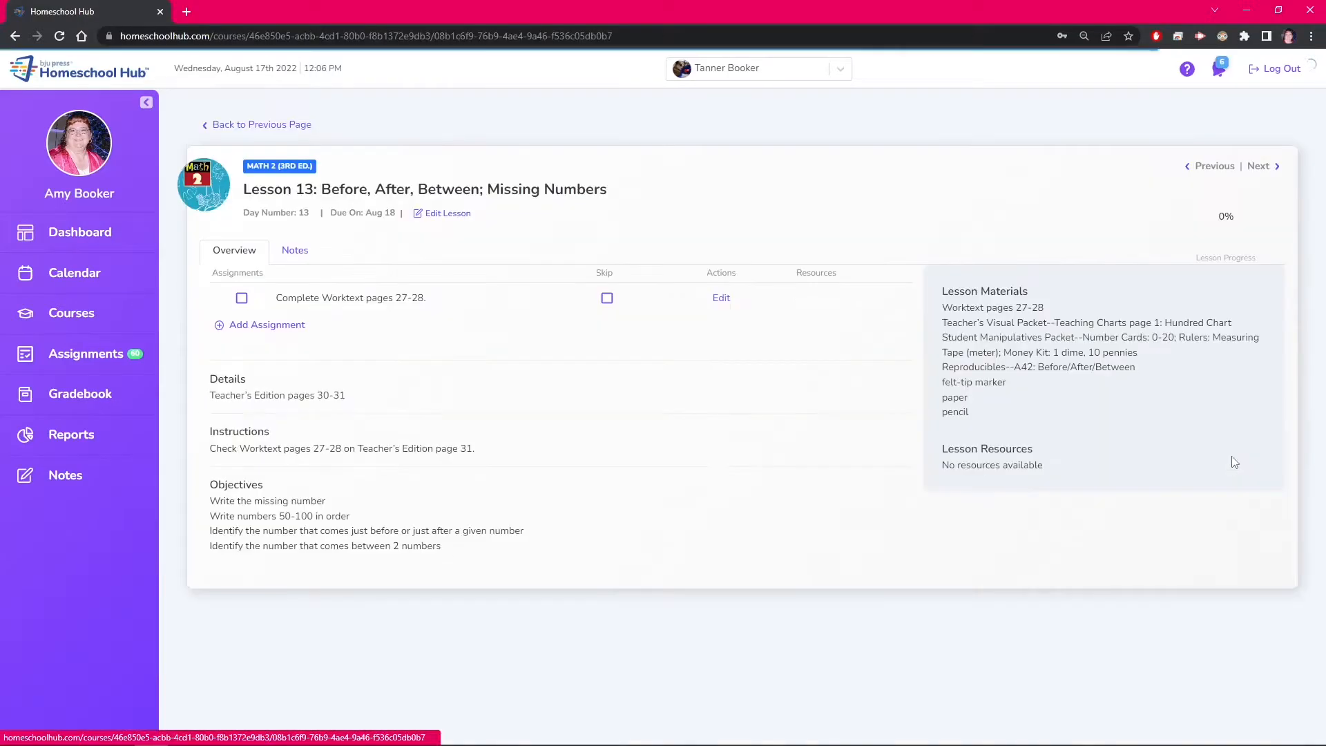
pyautogui.click(720, 297)
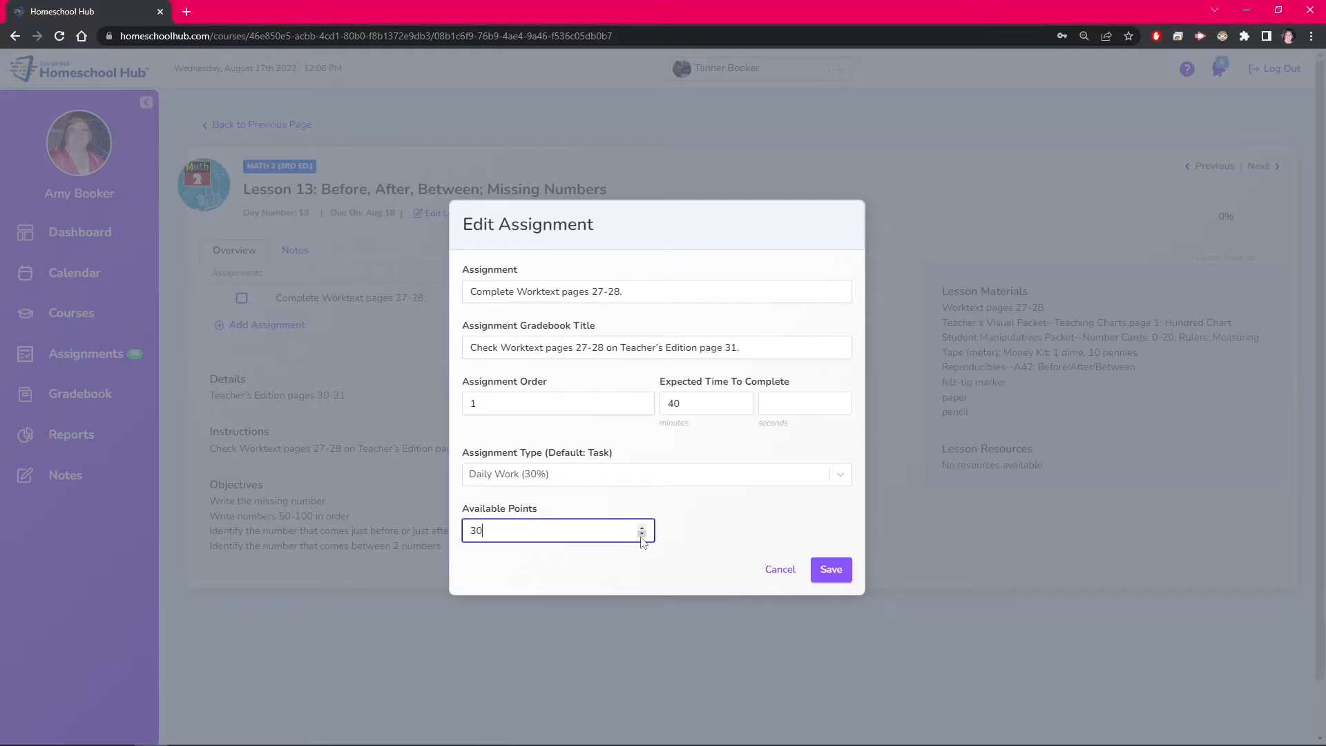
# Lower the pages 27-28 Daily Work assignment's Available Points to 29
pyautogui.click(642, 535)
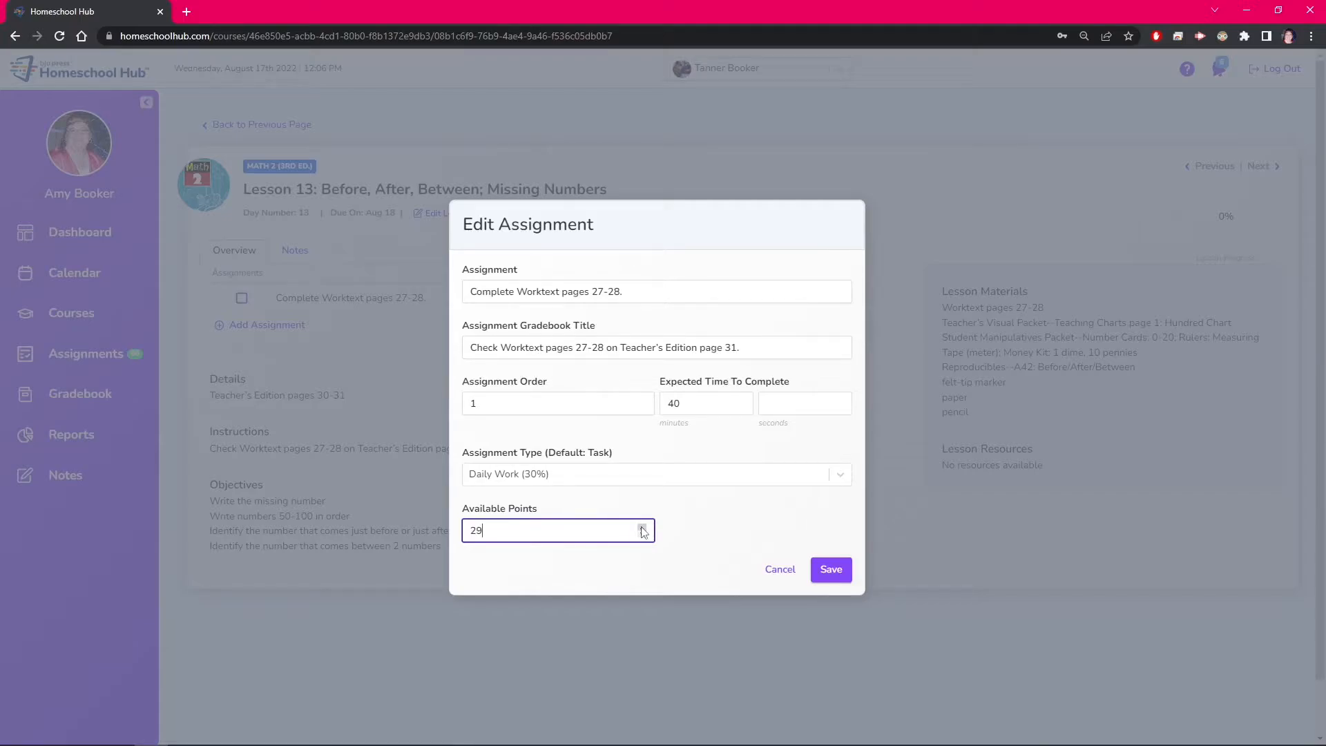
# Save the Worktext pages 27-28 assignment at 29 possible points
pyautogui.click(829, 569)
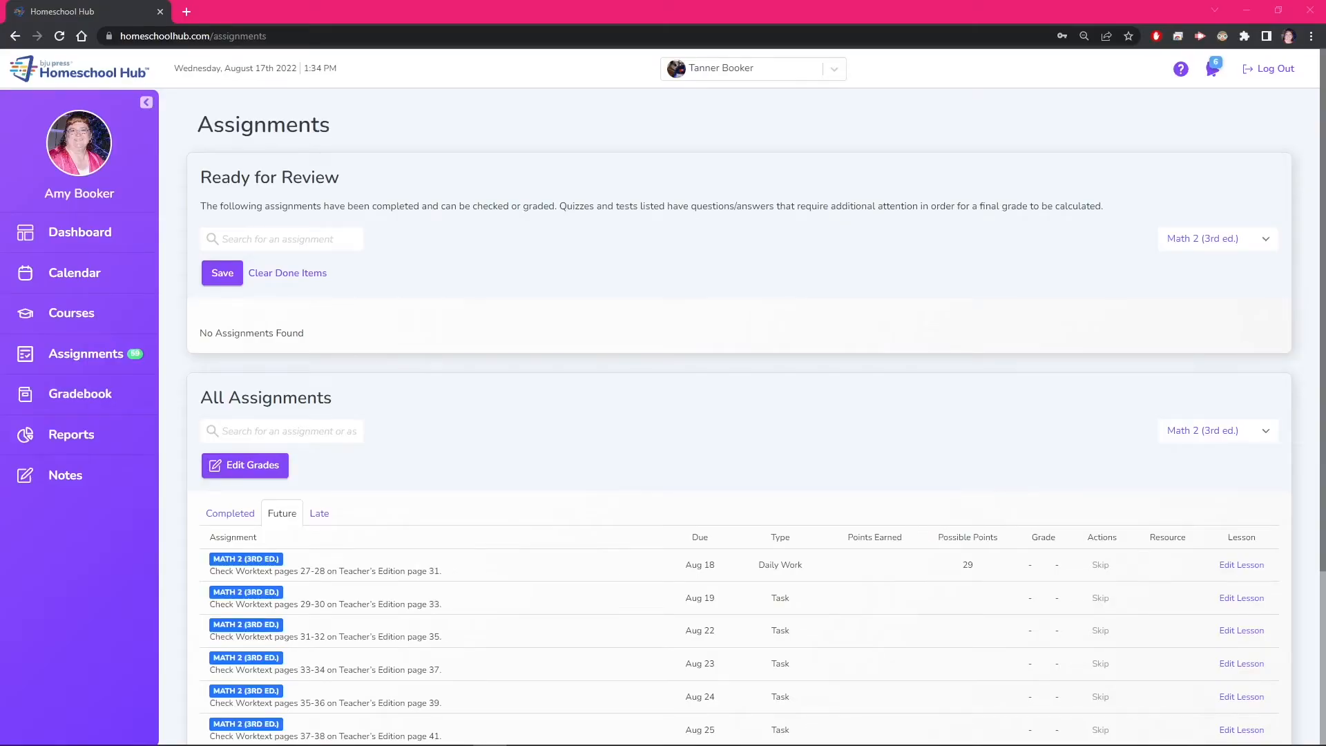
pyautogui.moveTo(84, 354)
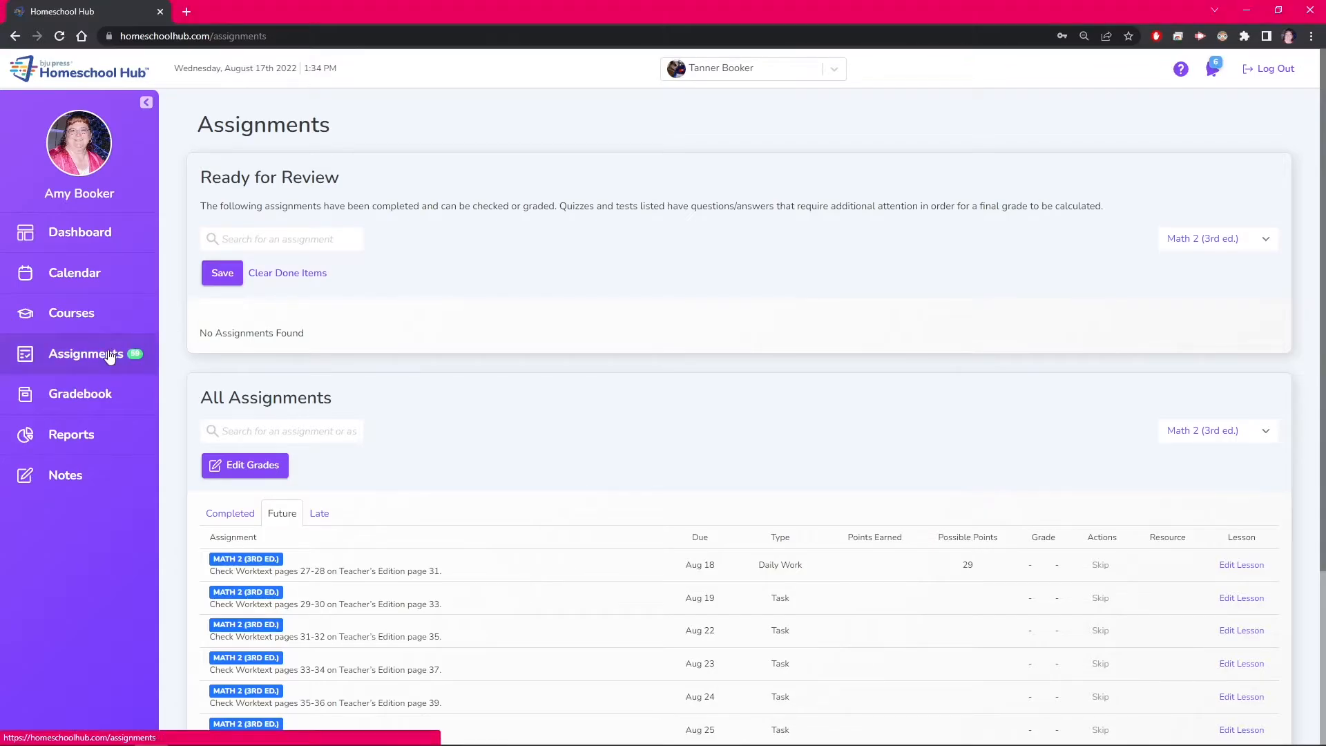
pyautogui.moveTo(480, 494)
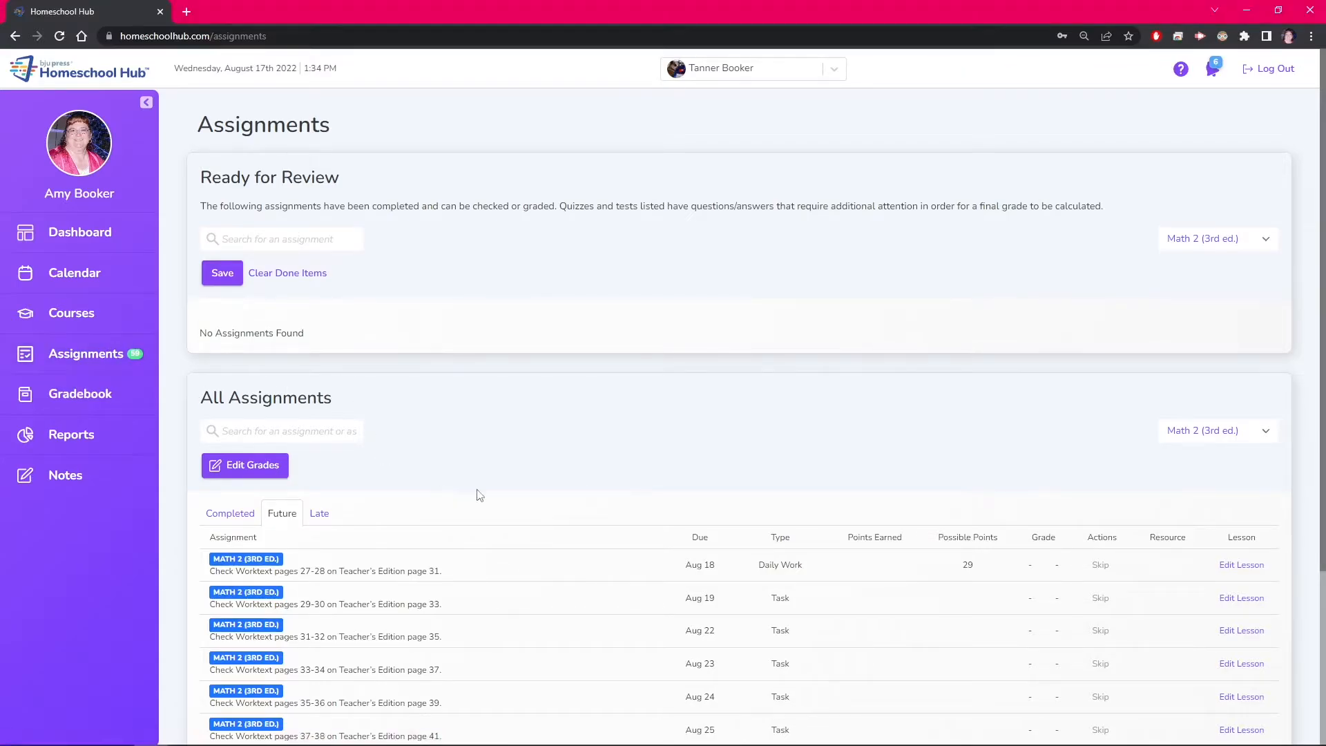
pyautogui.moveTo(331, 531)
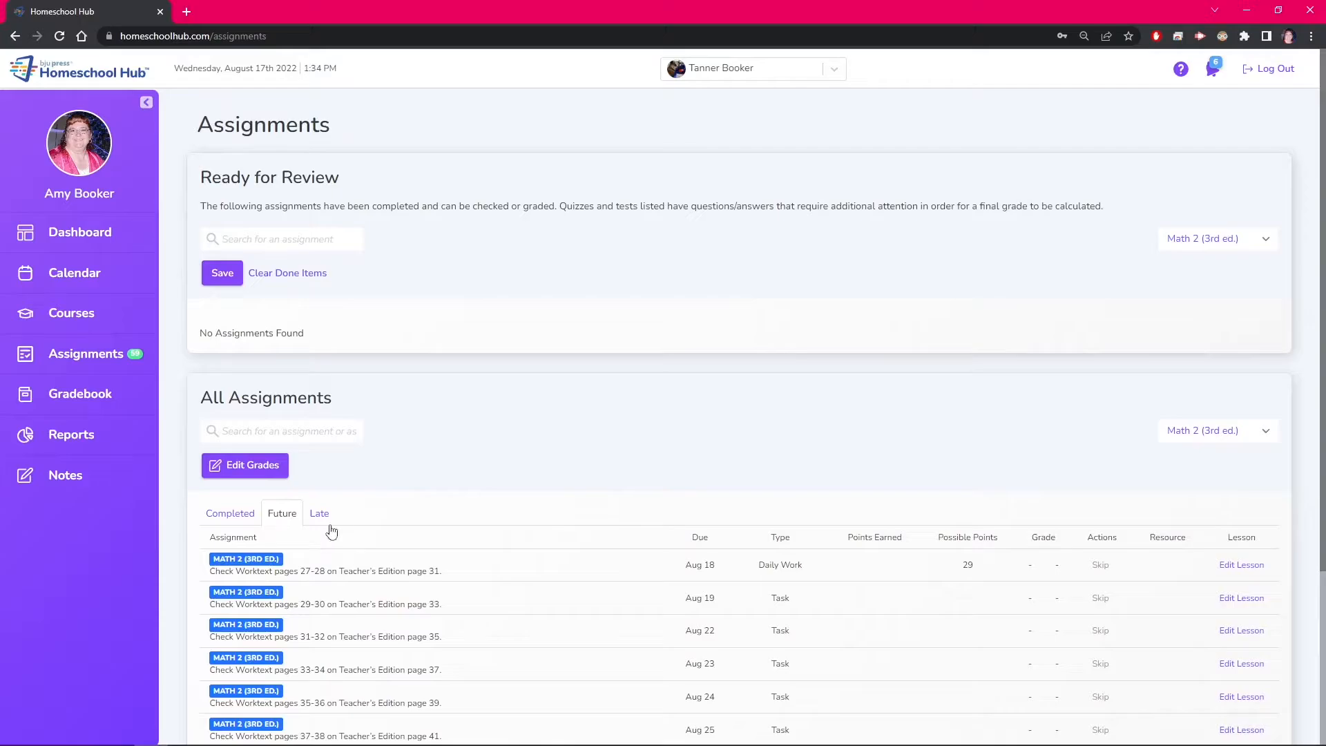
pyautogui.moveTo(814, 591)
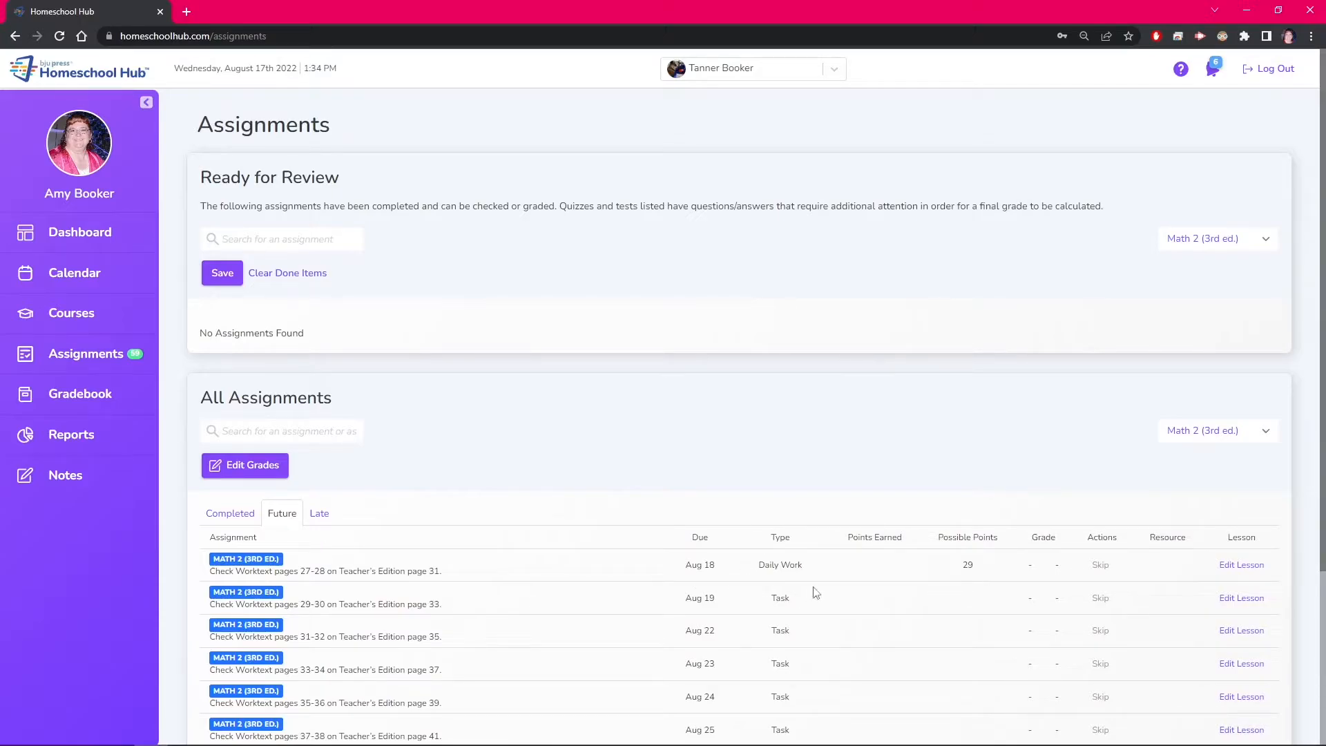
pyautogui.moveTo(1006, 566)
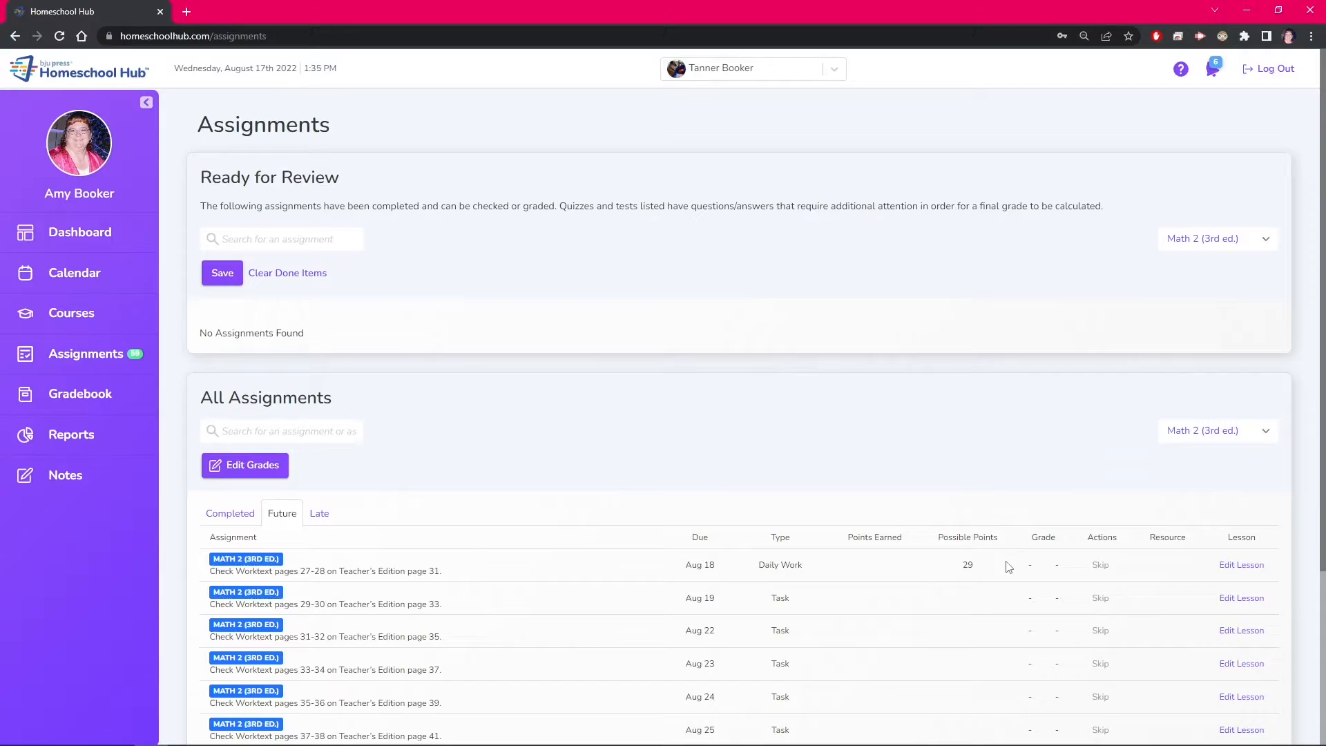
pyautogui.click(1242, 564)
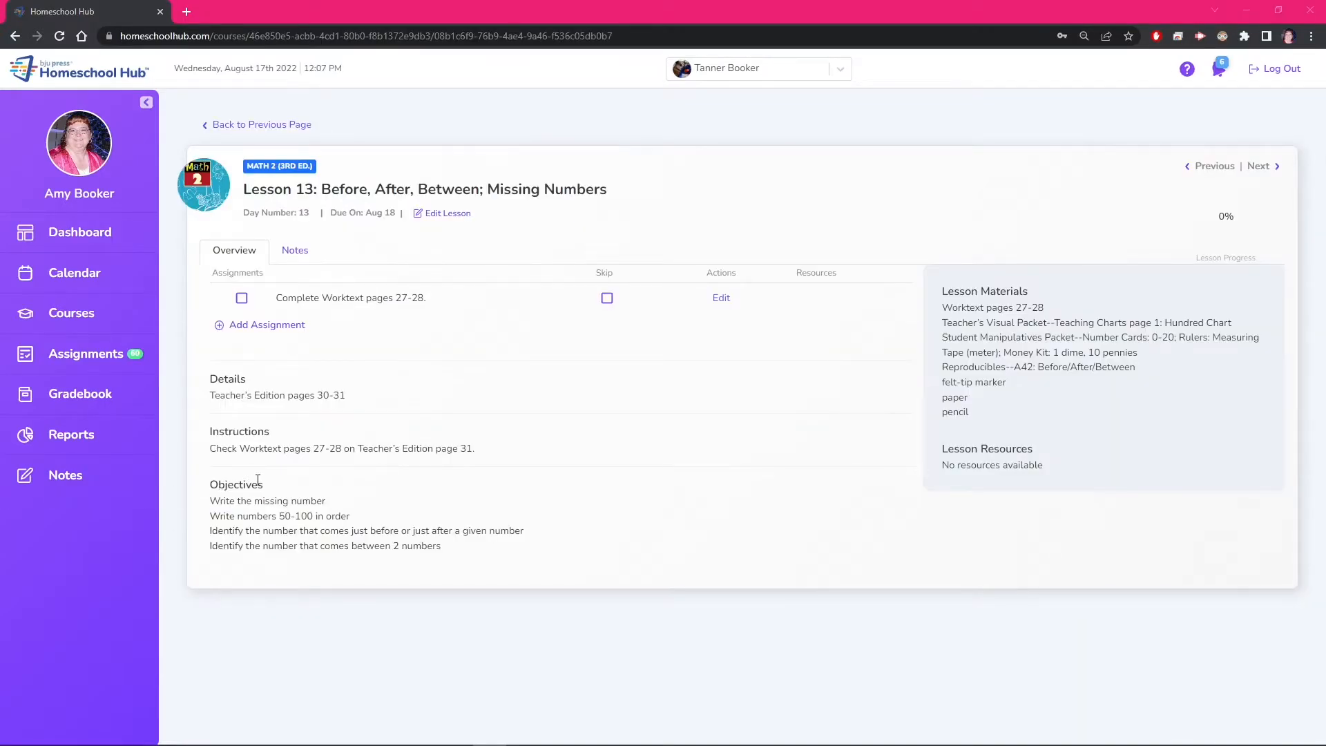
pyautogui.moveTo(345, 485)
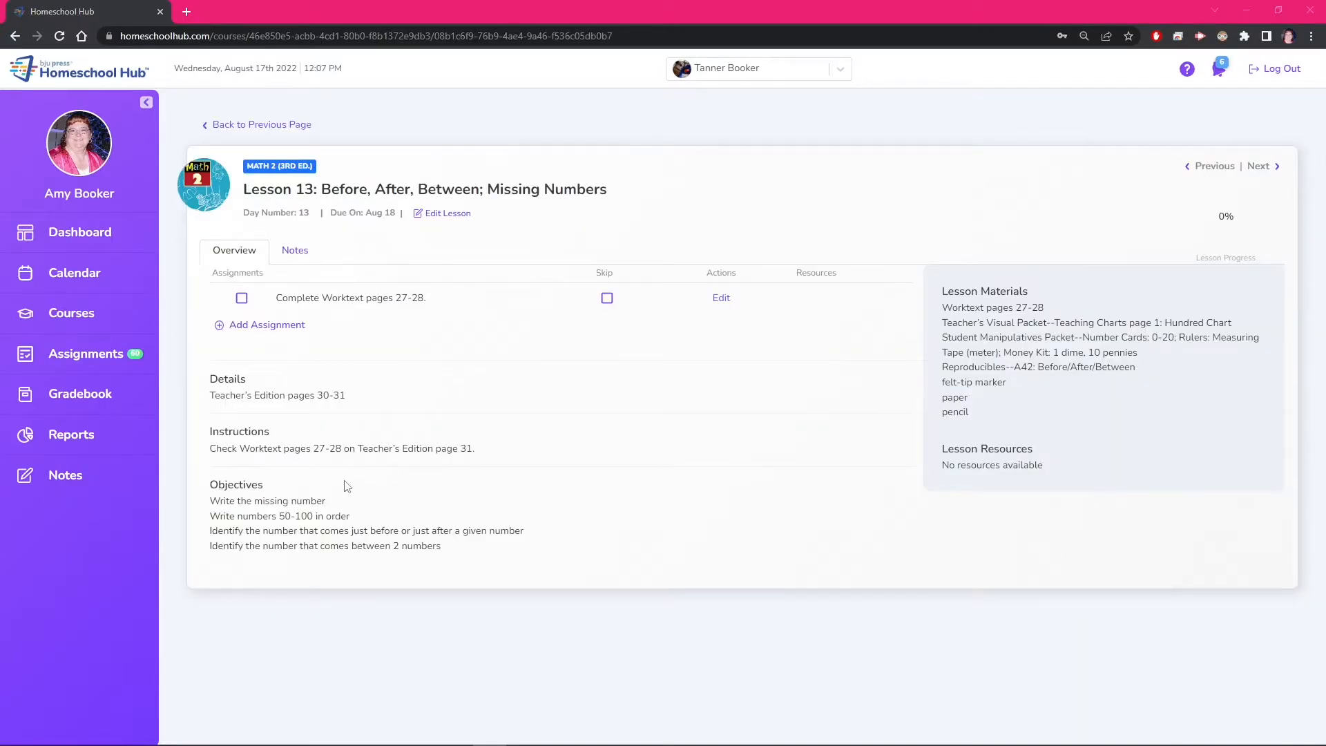
pyautogui.moveTo(636, 601)
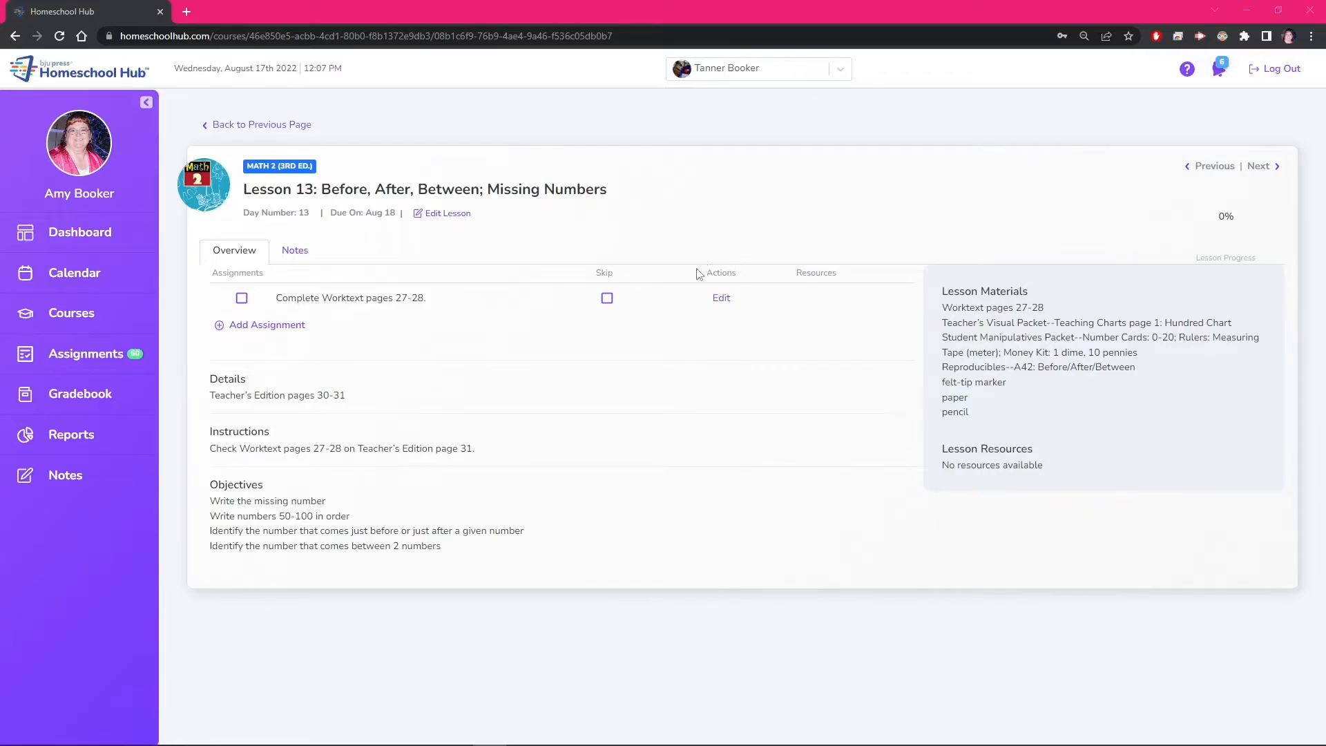
pyautogui.click(86, 354)
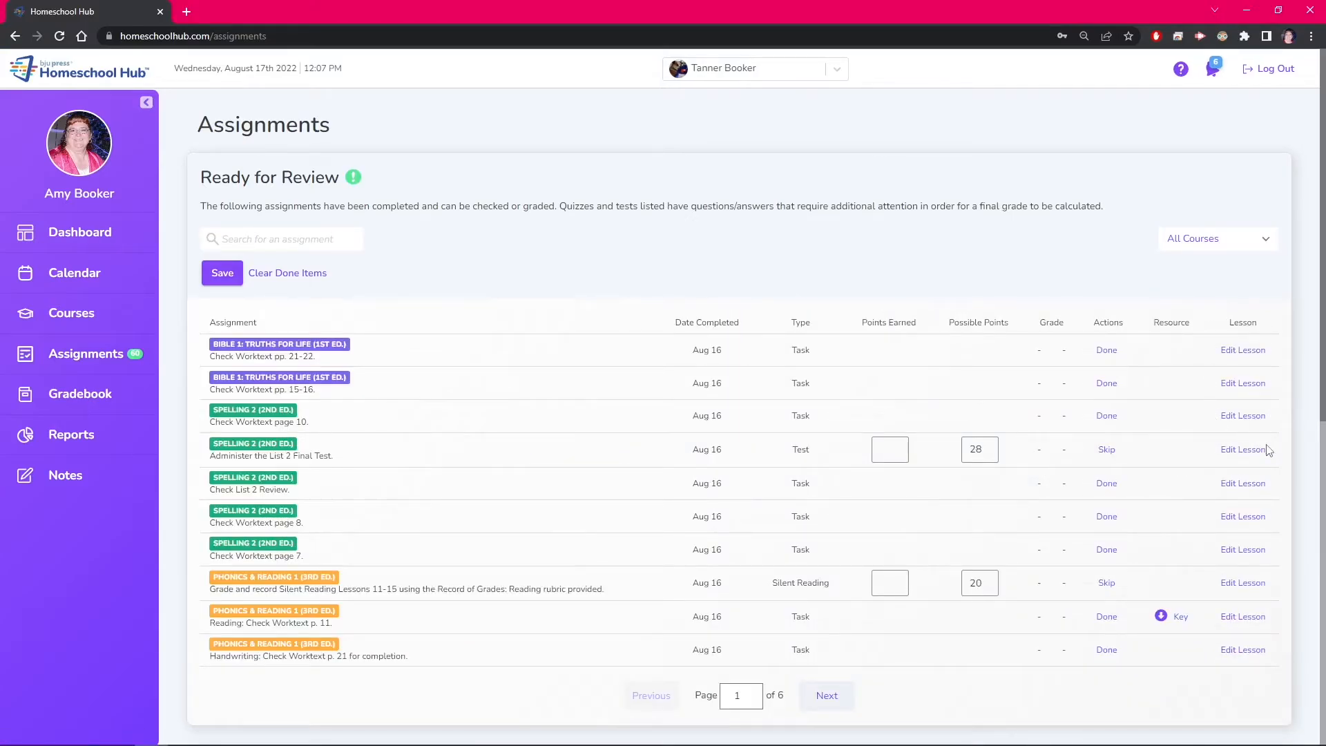
pyautogui.moveTo(141, 332)
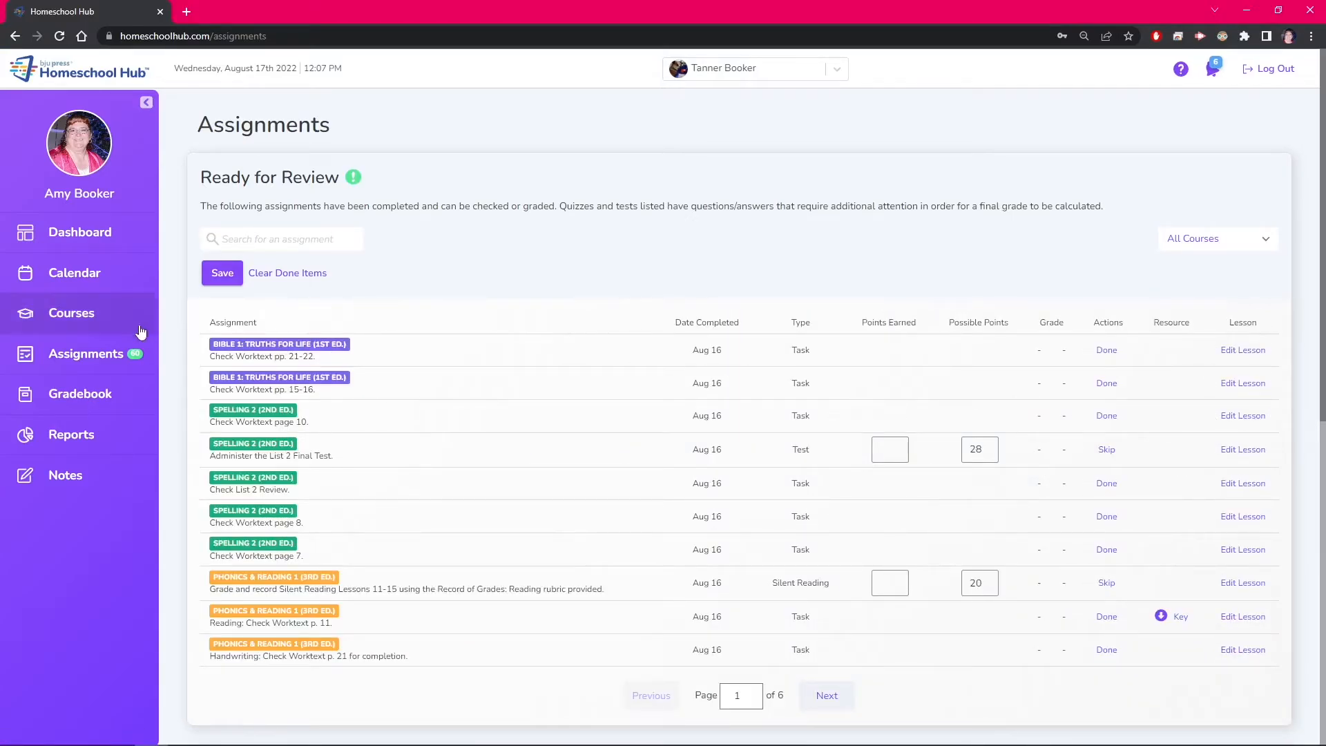
# Open the Precalculus (2nd ed.) lesson list and go back to page 3
pyautogui.click(72, 313)
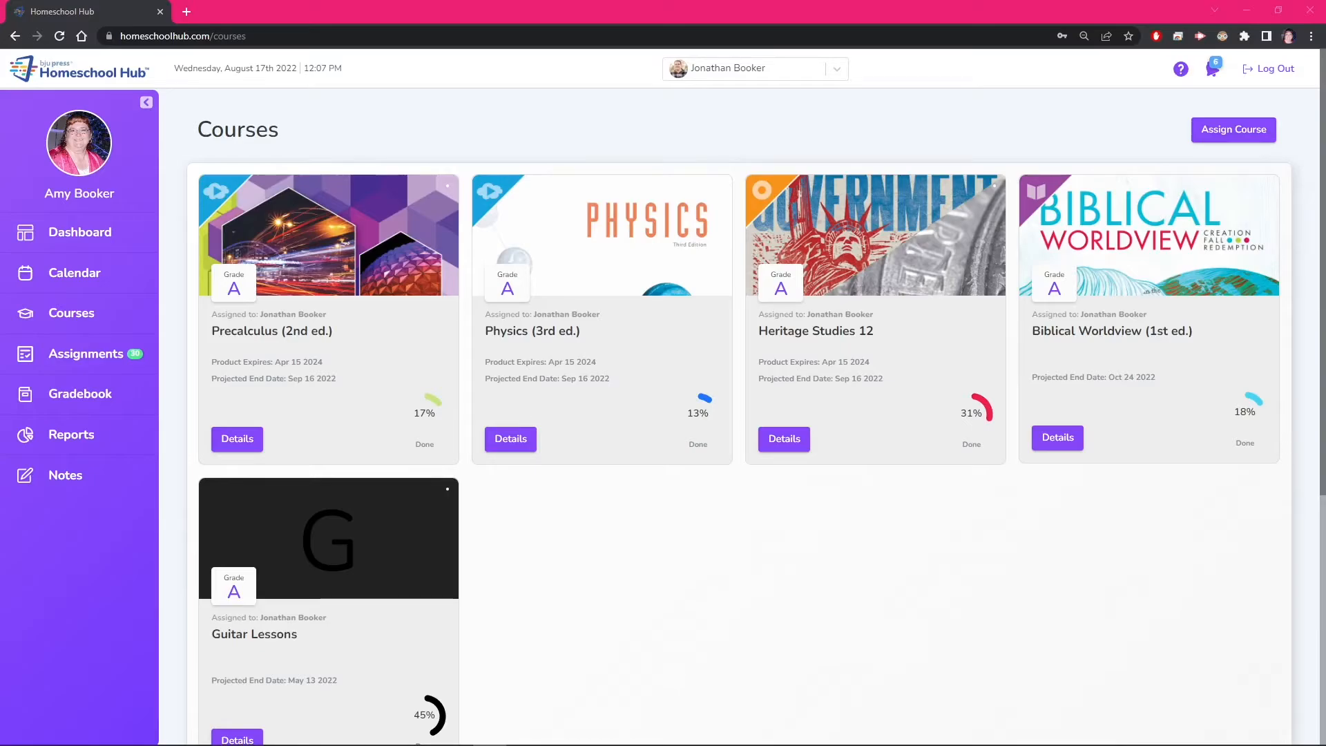
pyautogui.click(237, 438)
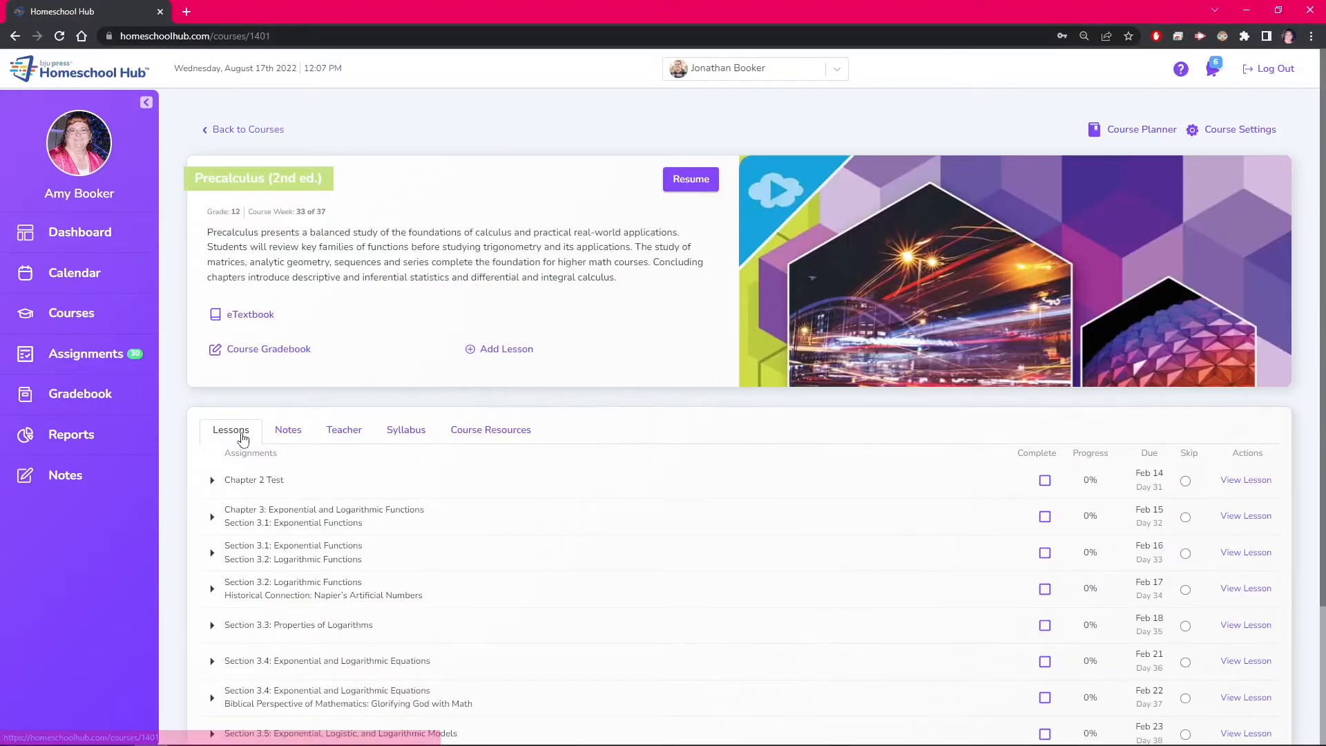
pyautogui.scroll(-3)
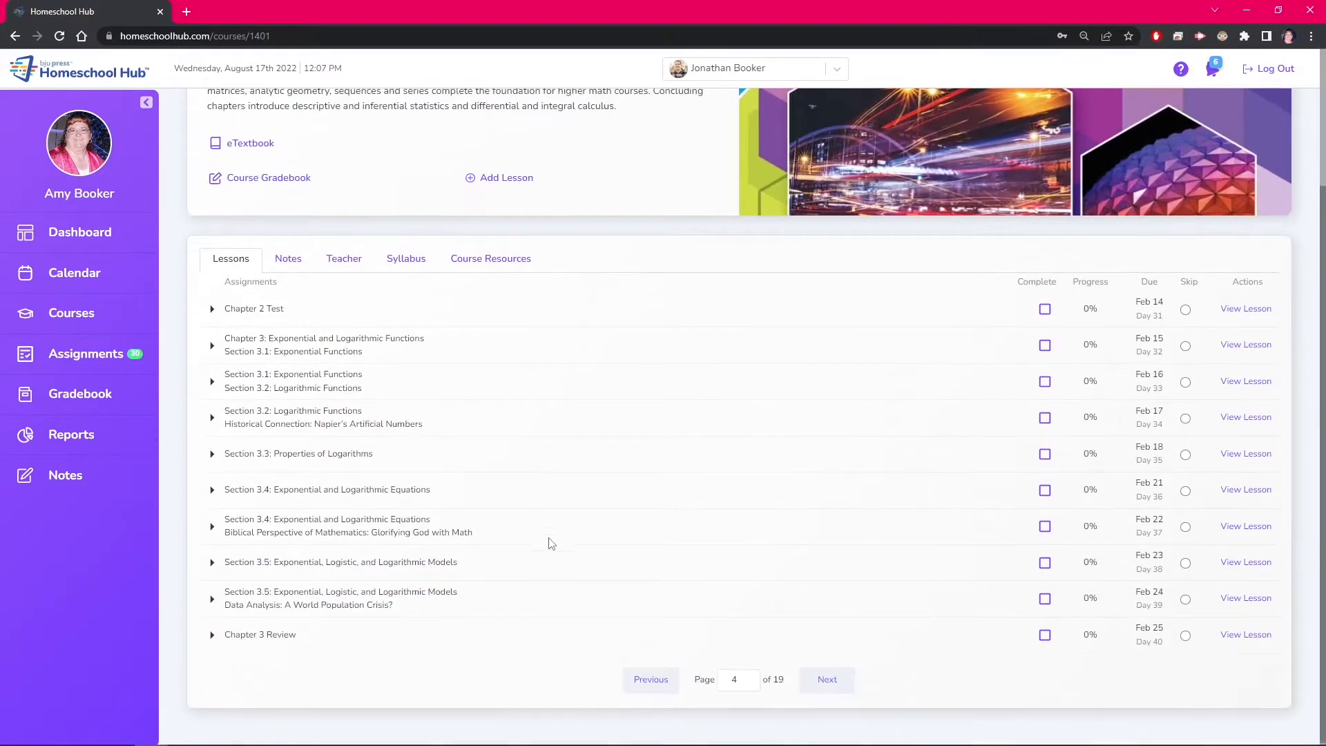
pyautogui.click(650, 678)
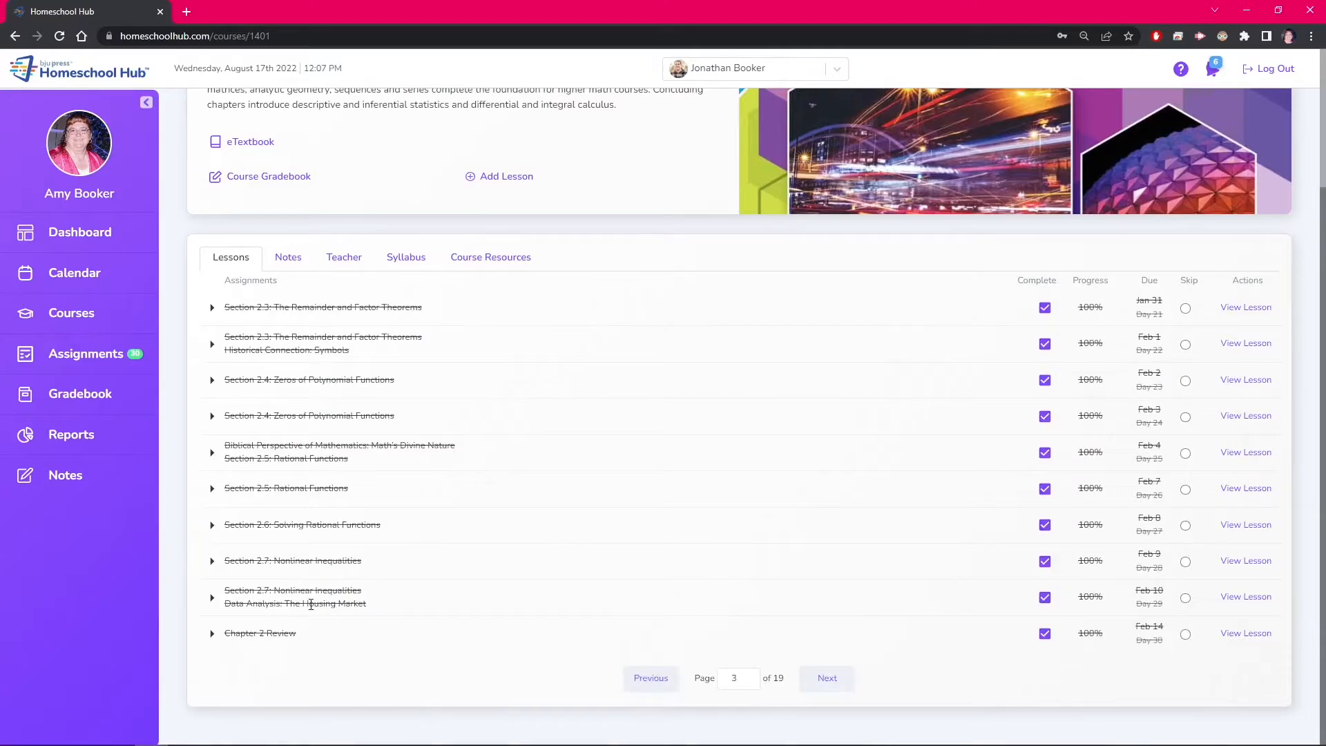
pyautogui.moveTo(1245, 596)
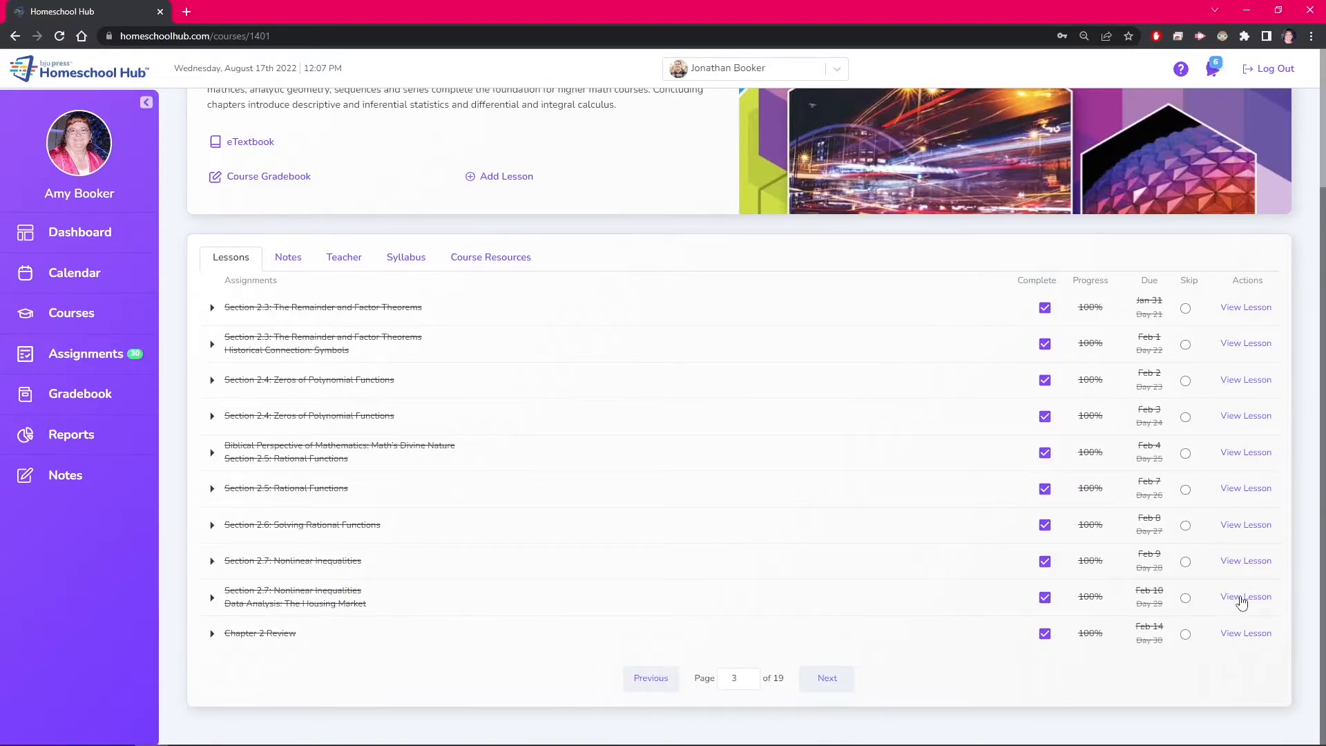
# Save Section 2.7's #10-22 problem set as Daily Work earning 14 of 14 points
pyautogui.click(1245, 596)
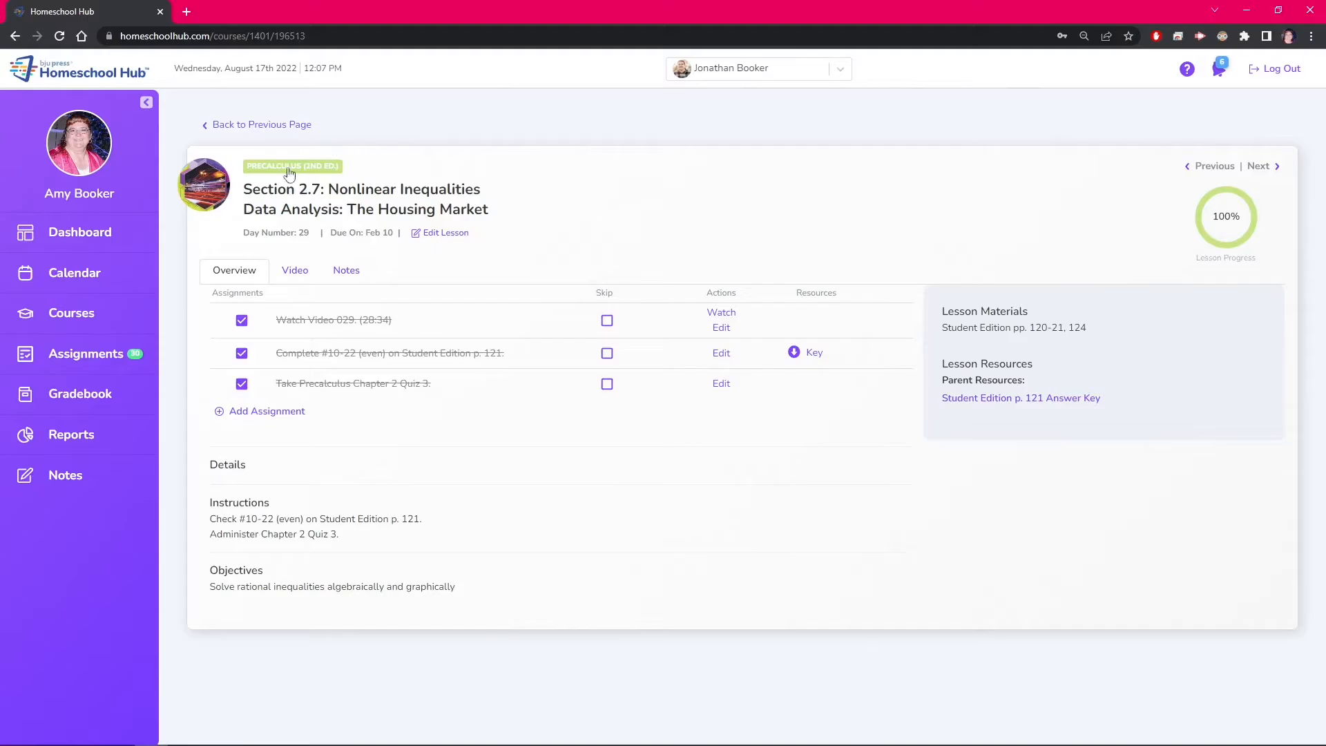
pyautogui.click(720, 353)
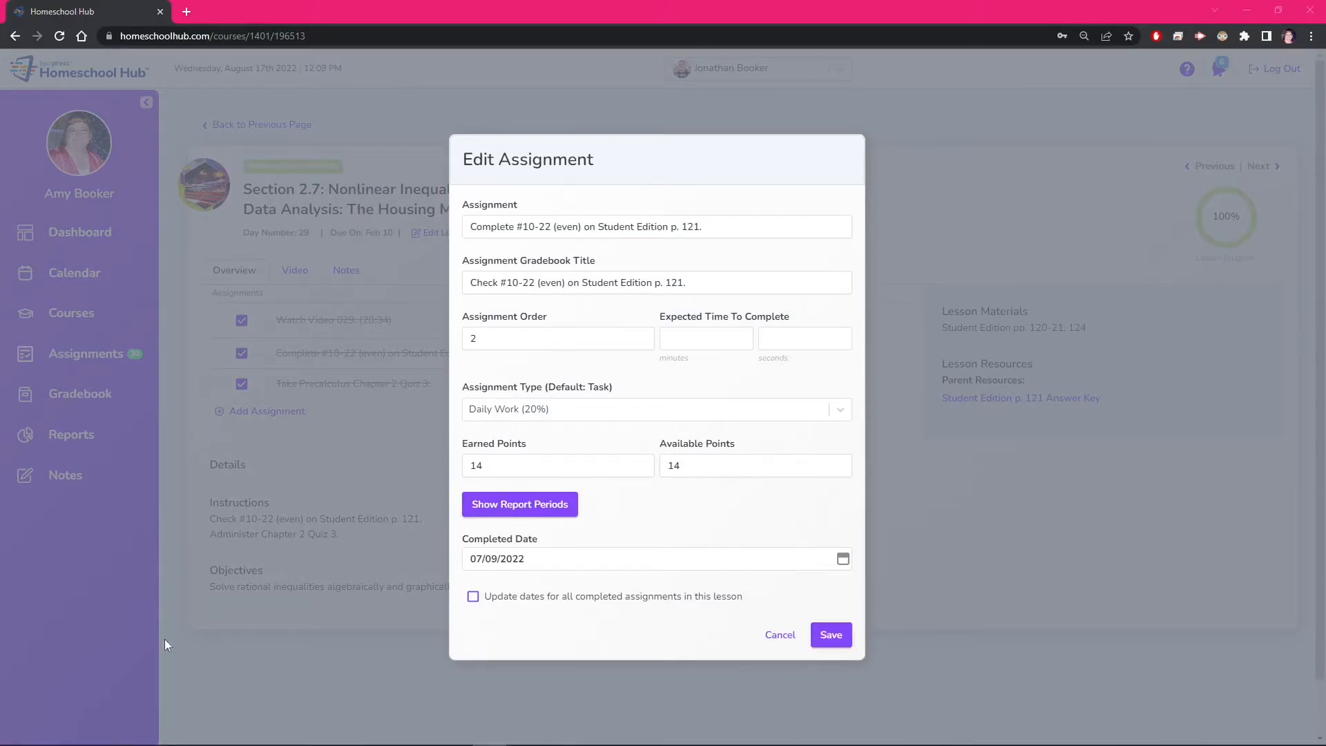
pyautogui.click(830, 634)
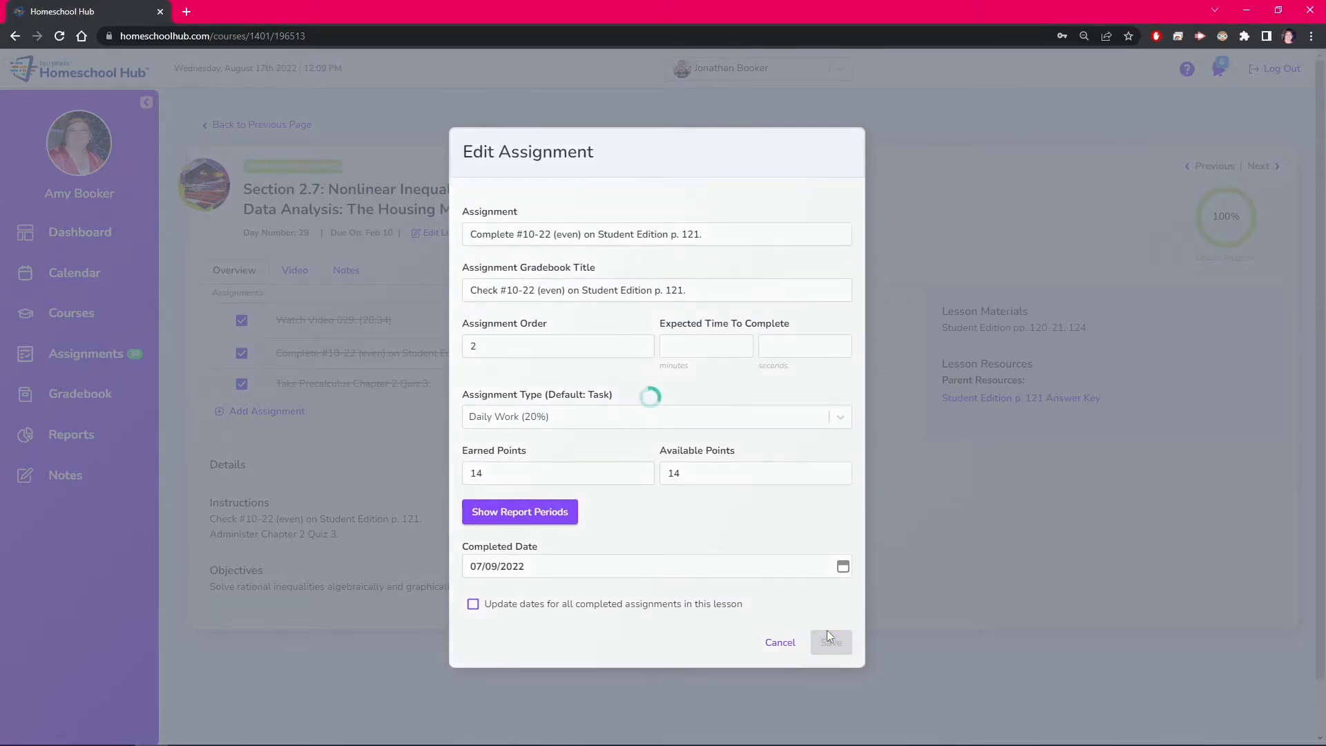
pyautogui.click(830, 641)
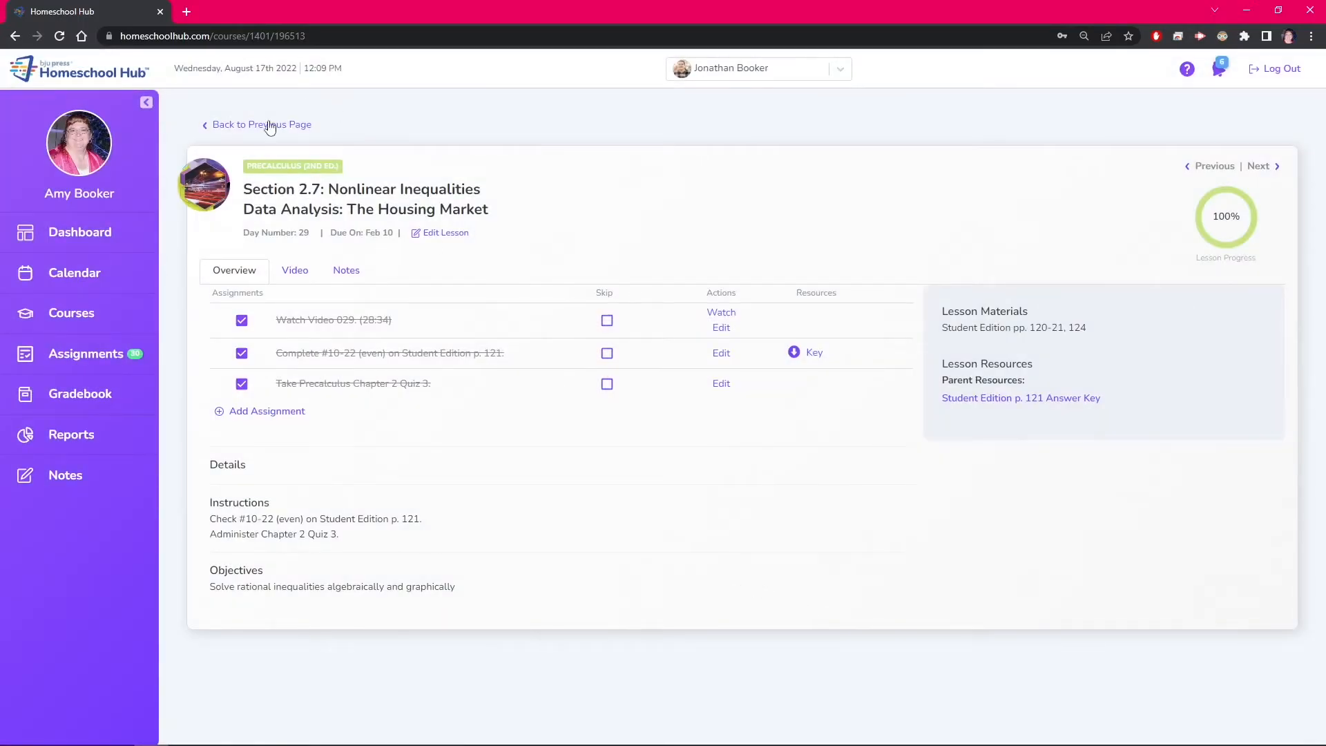
# Save Section 3.1's #2-14, #20-30 problem set as Daily Work with 12 available points
pyautogui.click(262, 124)
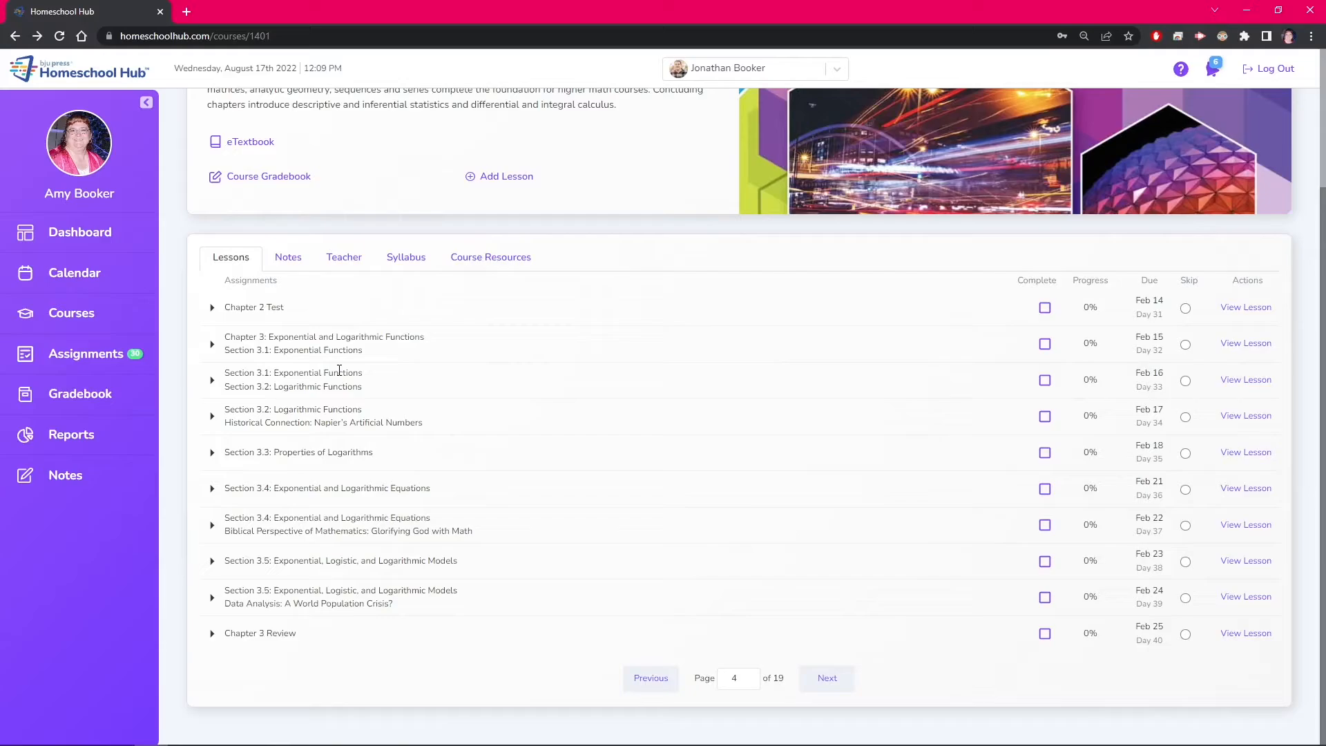
pyautogui.click(1245, 343)
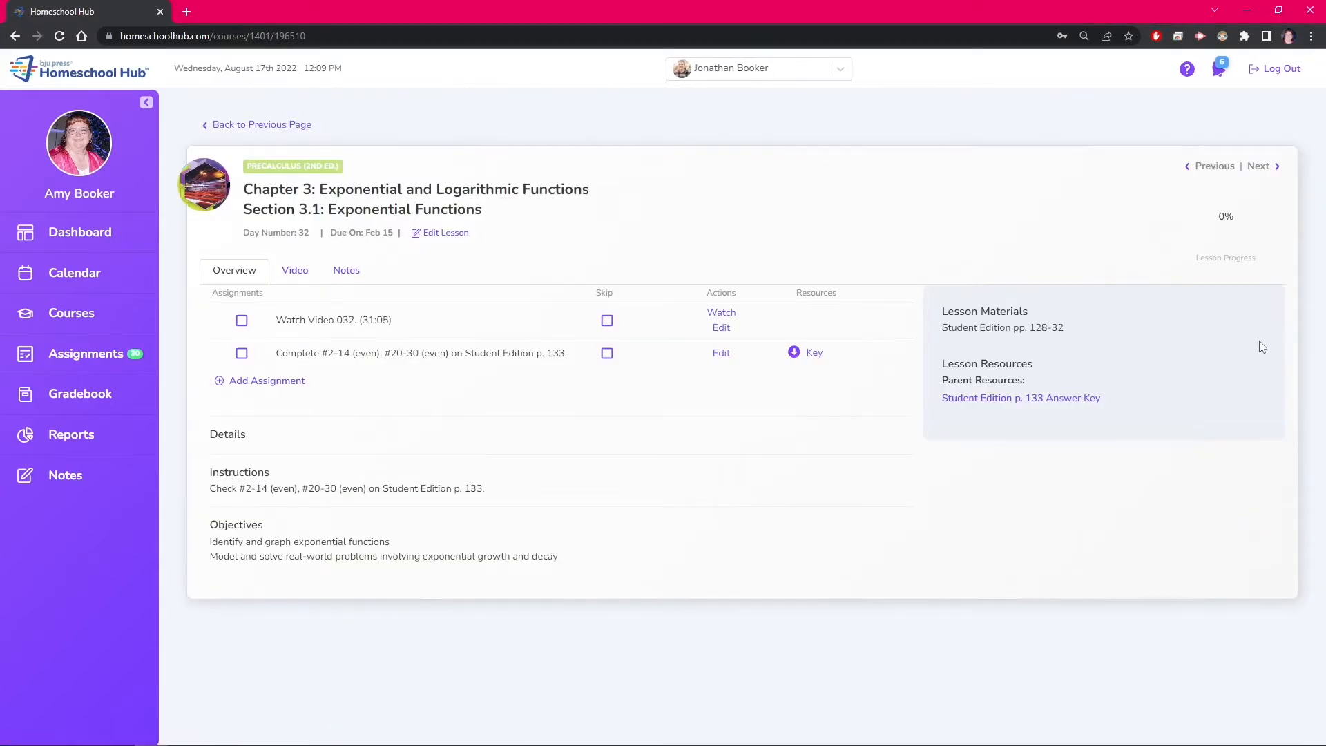
pyautogui.click(721, 353)
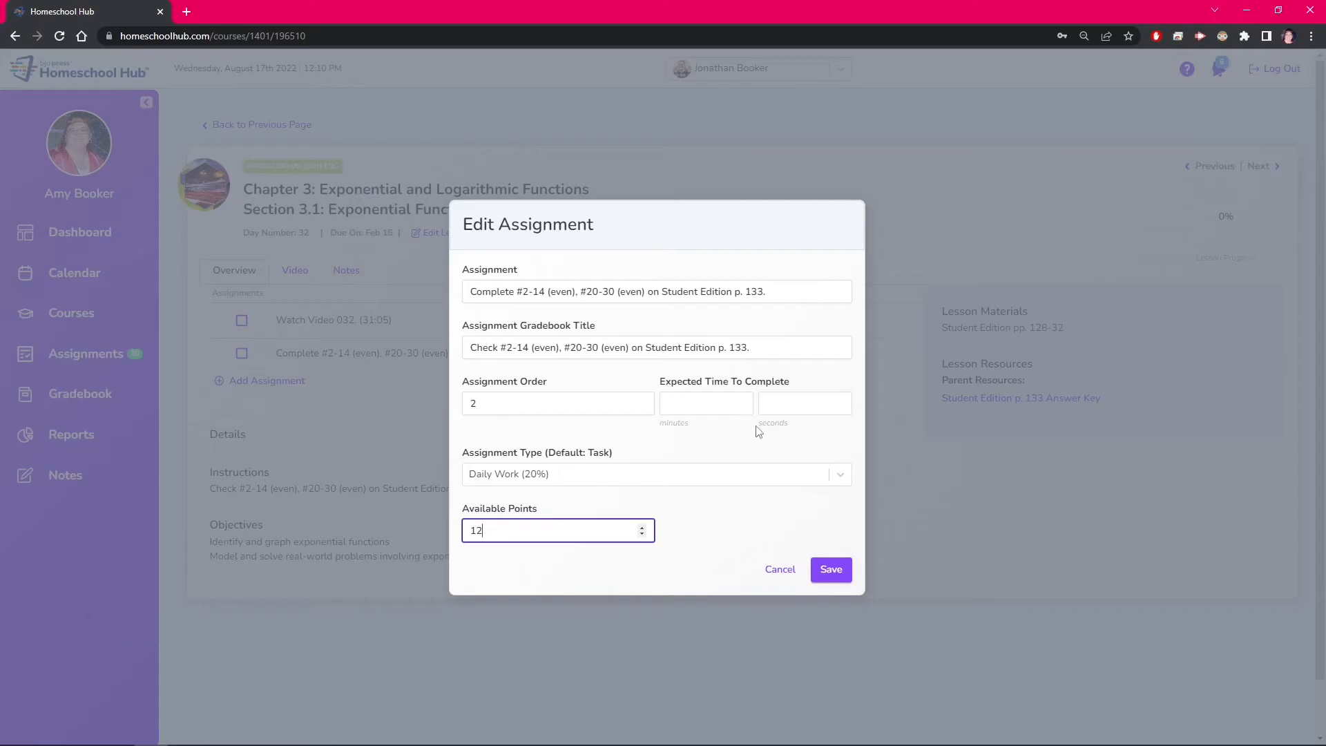
pyautogui.click(831, 569)
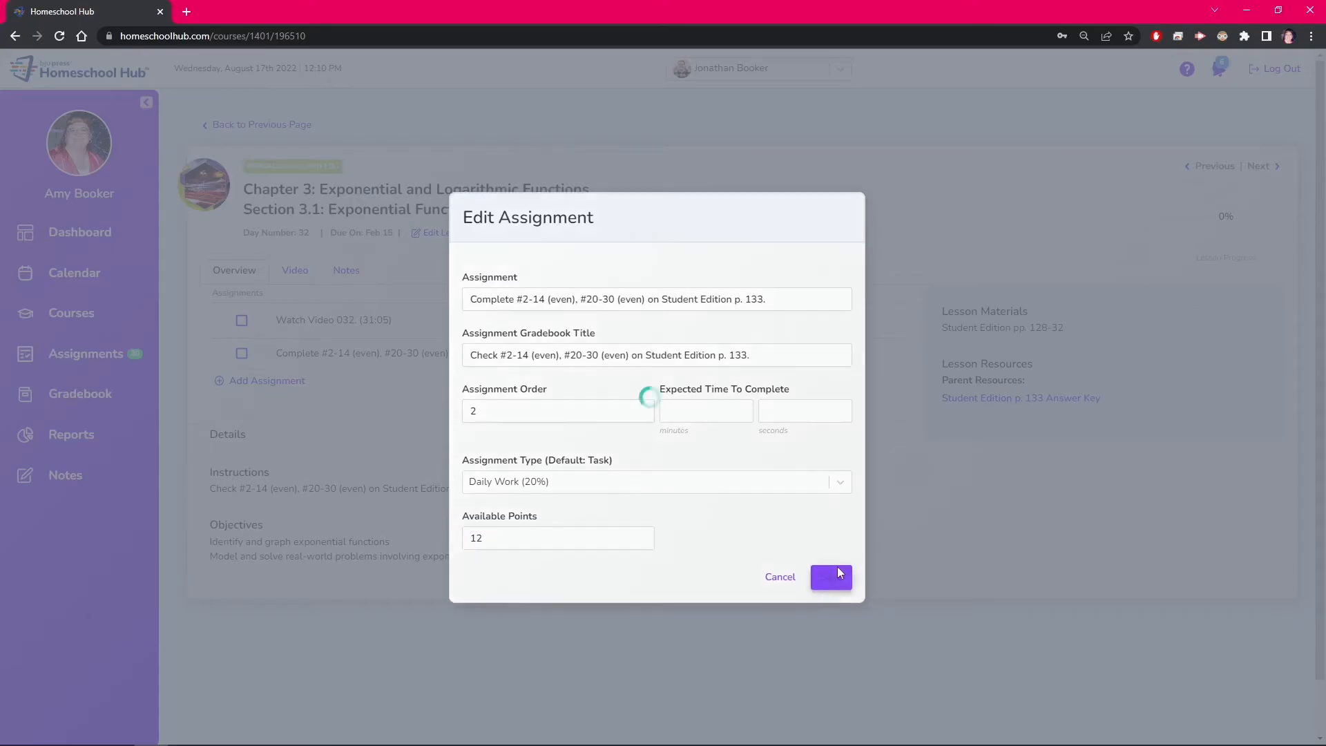
pyautogui.click(830, 576)
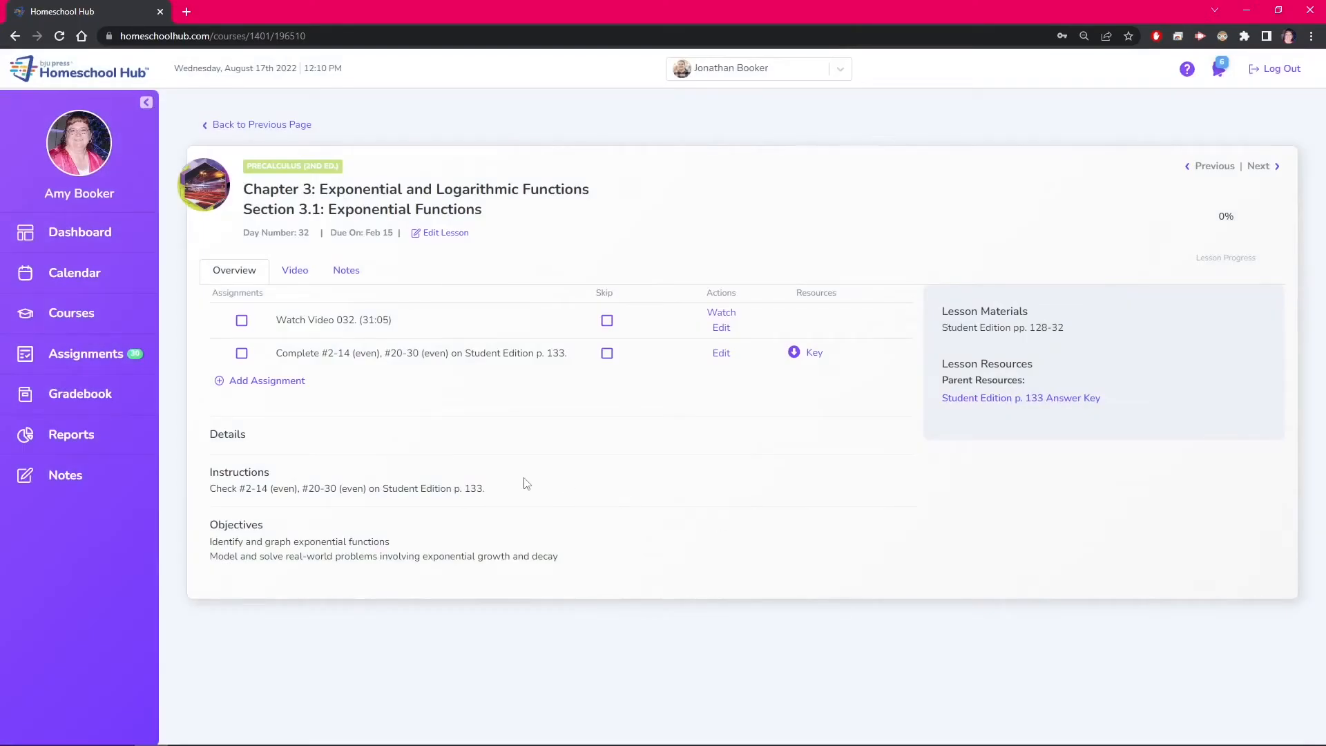
# Show all late assignments, including the 12-point Section 3.1 Daily Work problem set
pyautogui.click(85, 353)
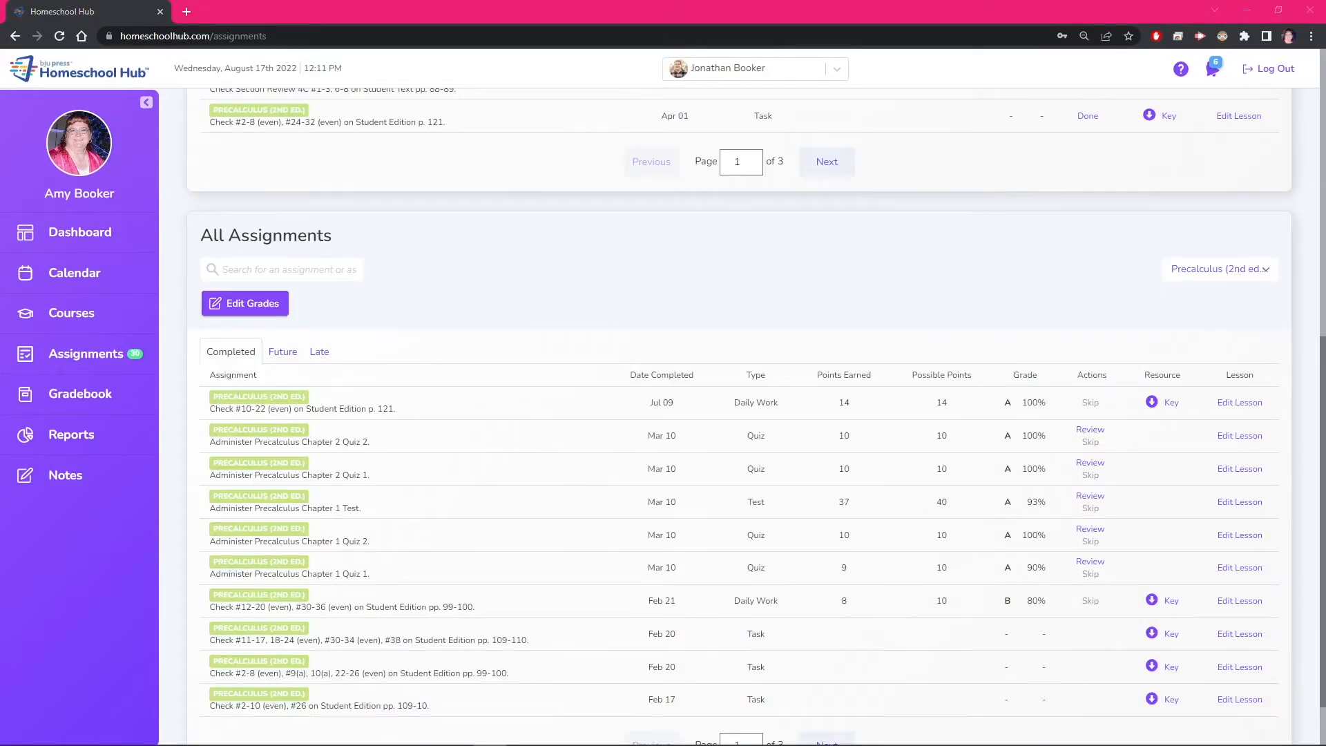
pyautogui.moveTo(895, 491)
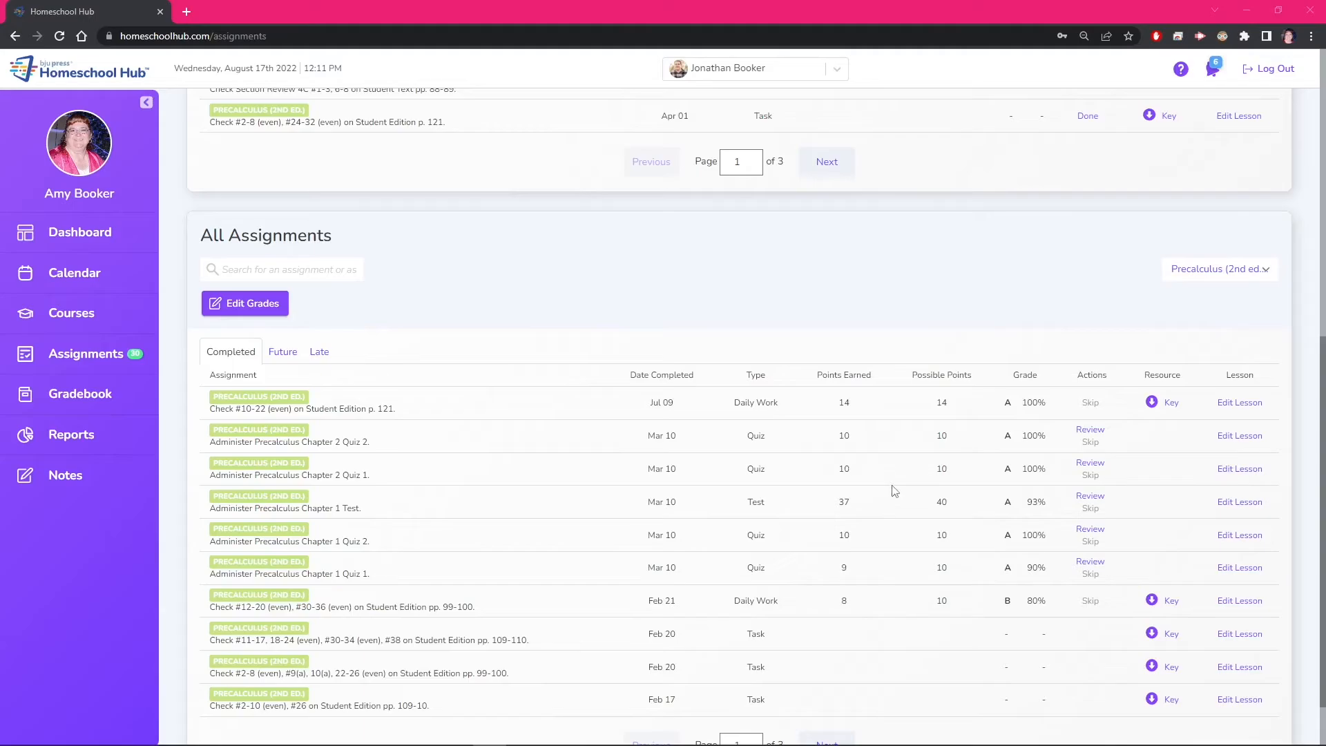
pyautogui.click(319, 350)
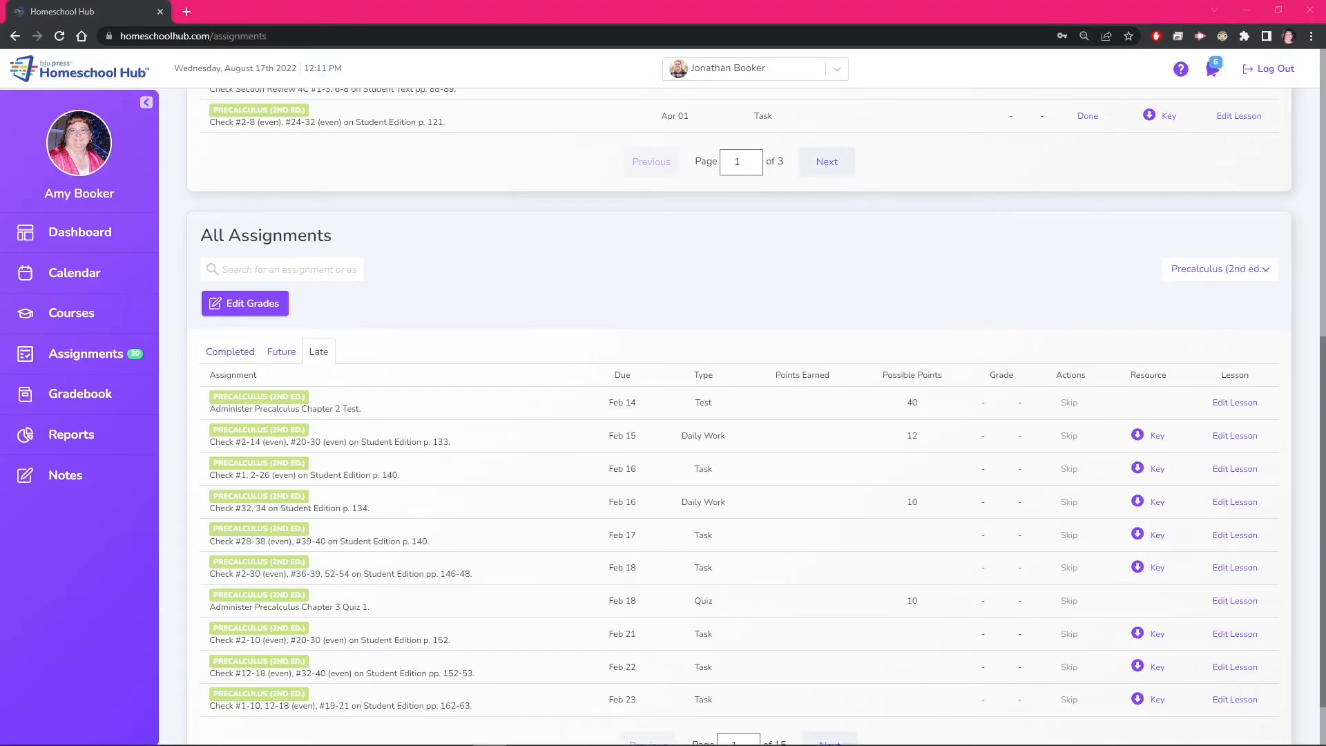
pyautogui.scroll(3)
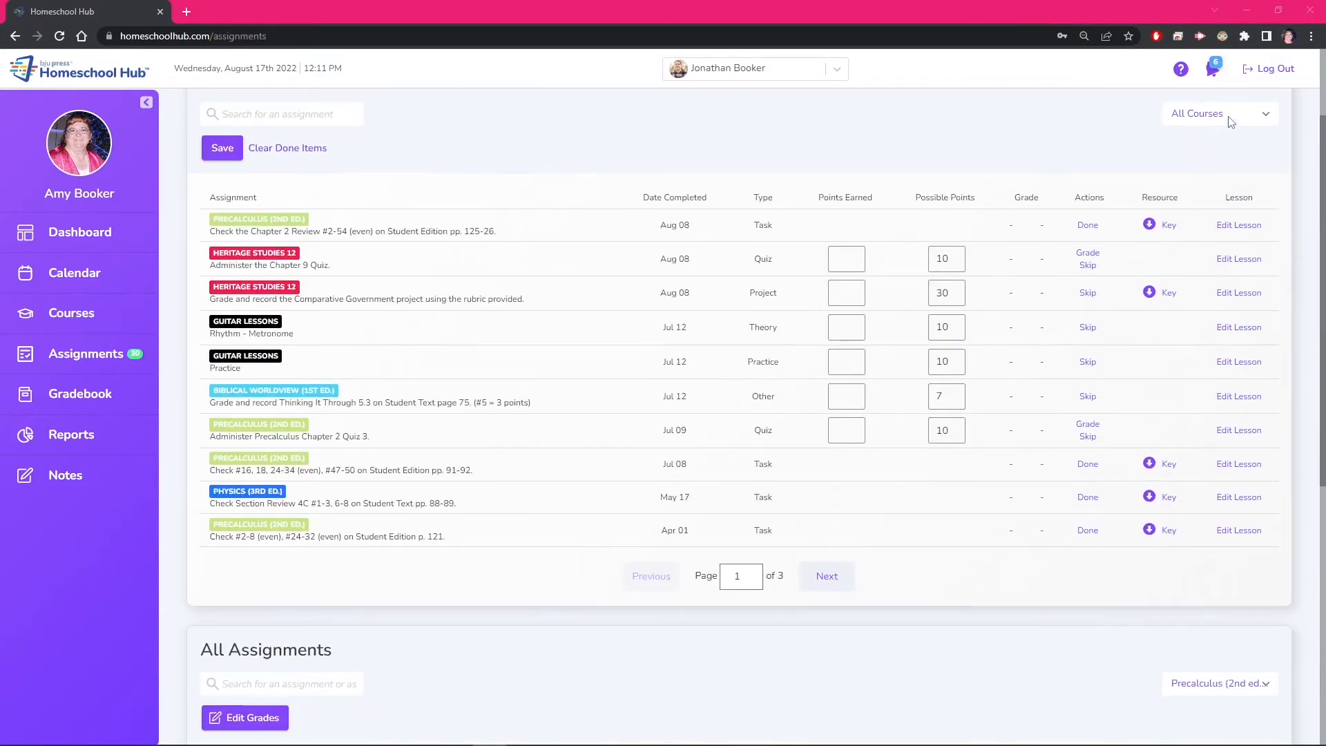
# Filter review items to Precalculus (2nd ed.) and scroll to the completed 14/14 problem set
pyautogui.click(1218, 114)
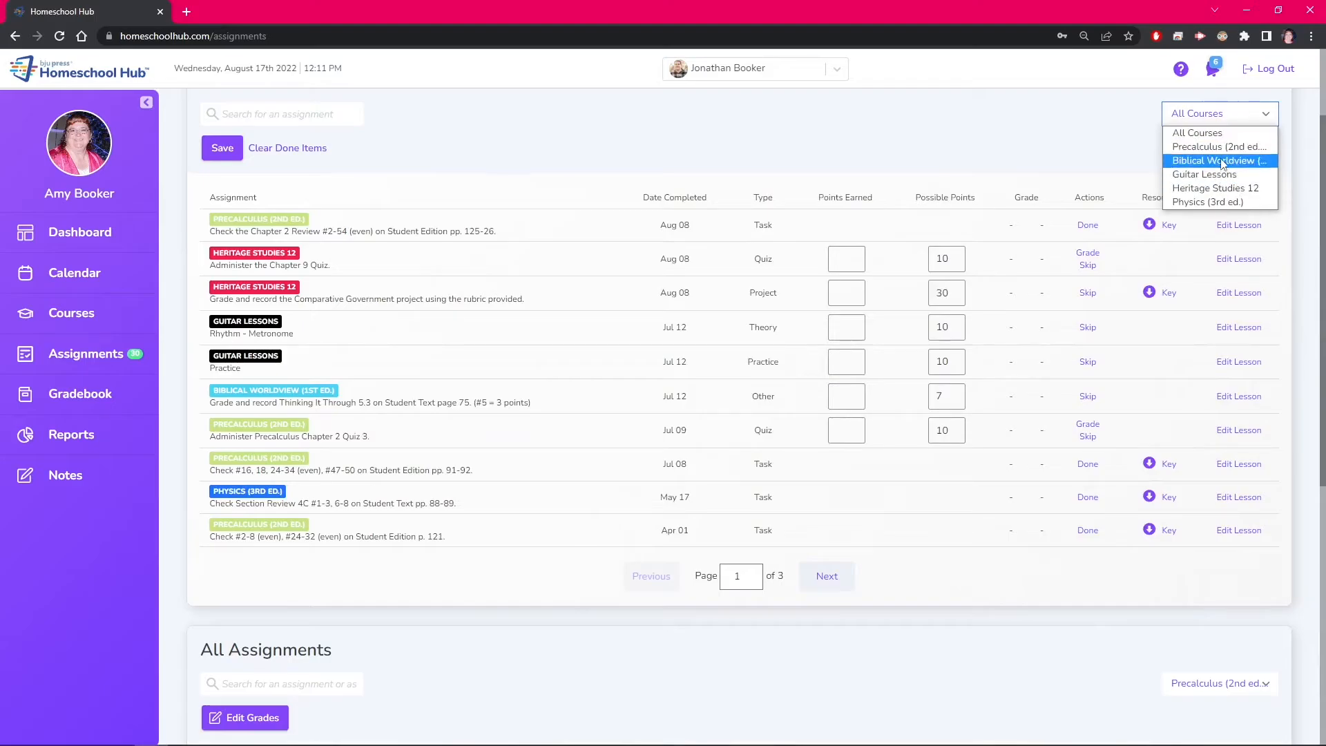
pyautogui.click(1217, 146)
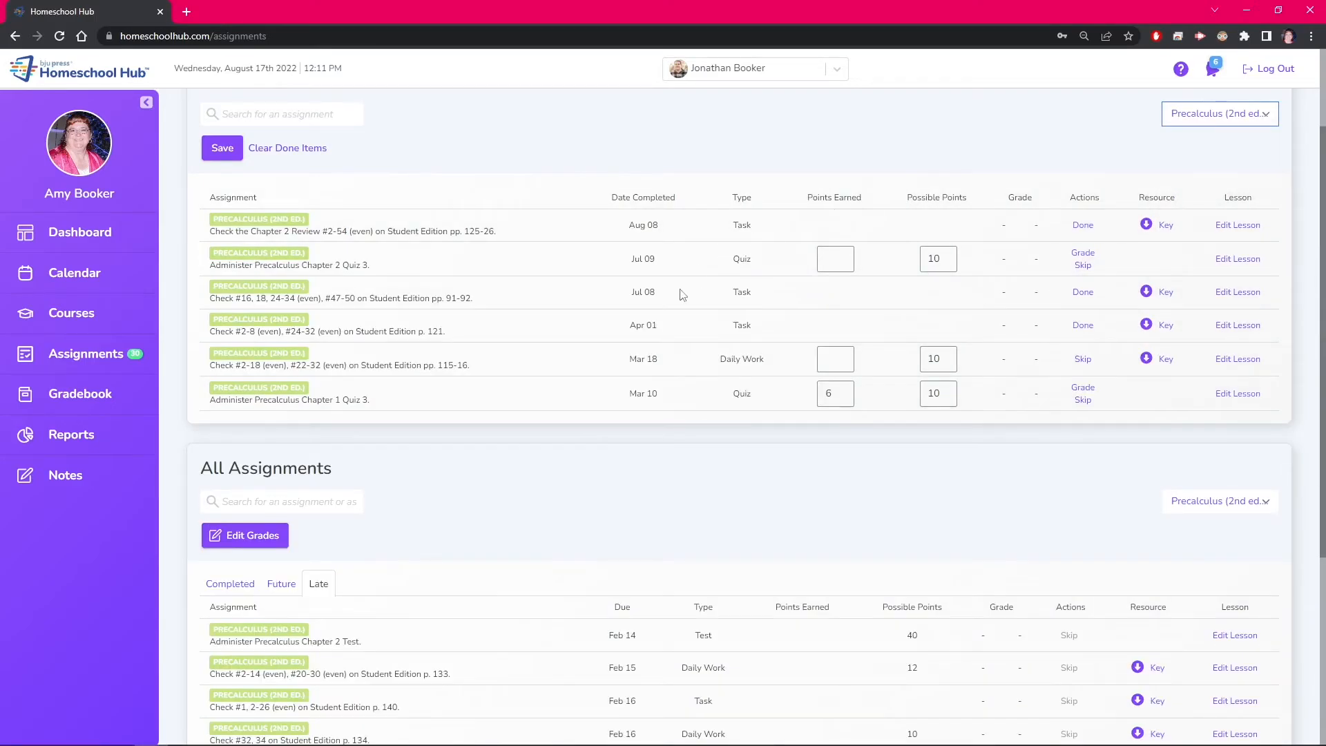
pyautogui.moveTo(292, 180)
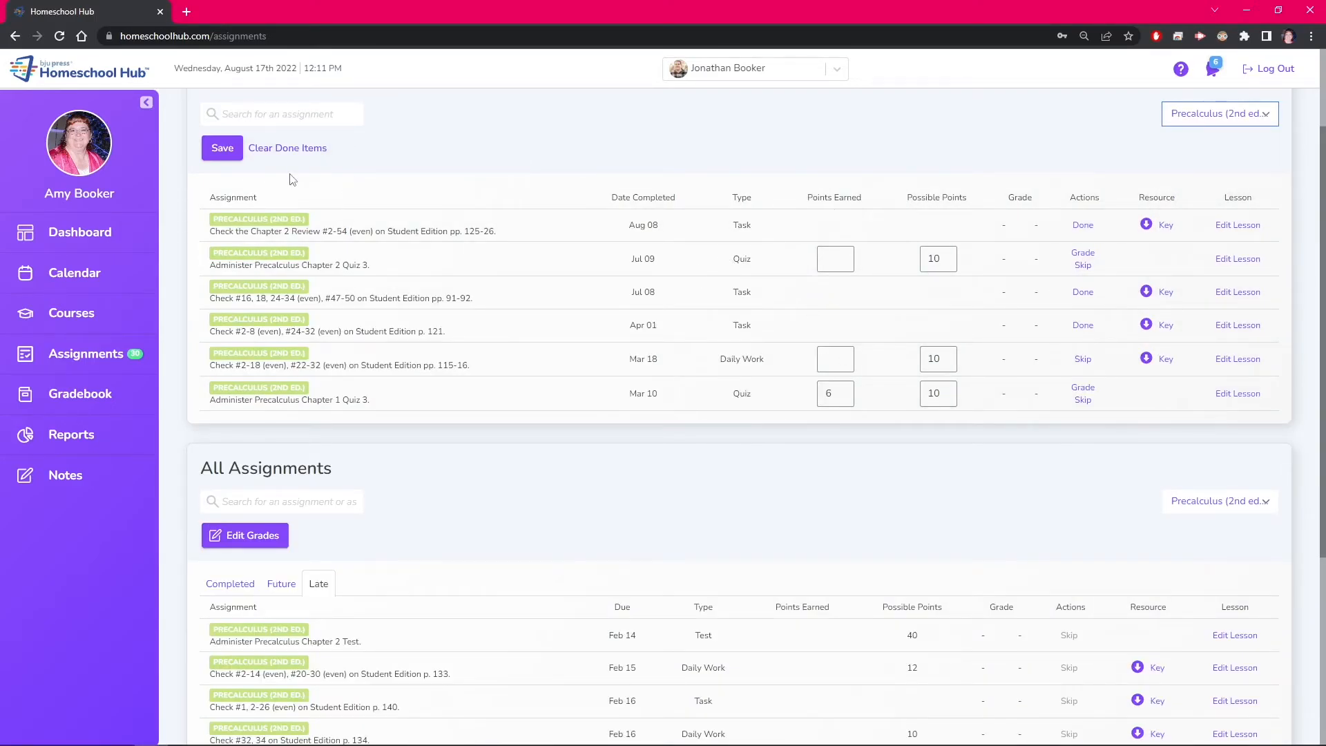
pyautogui.scroll(-3)
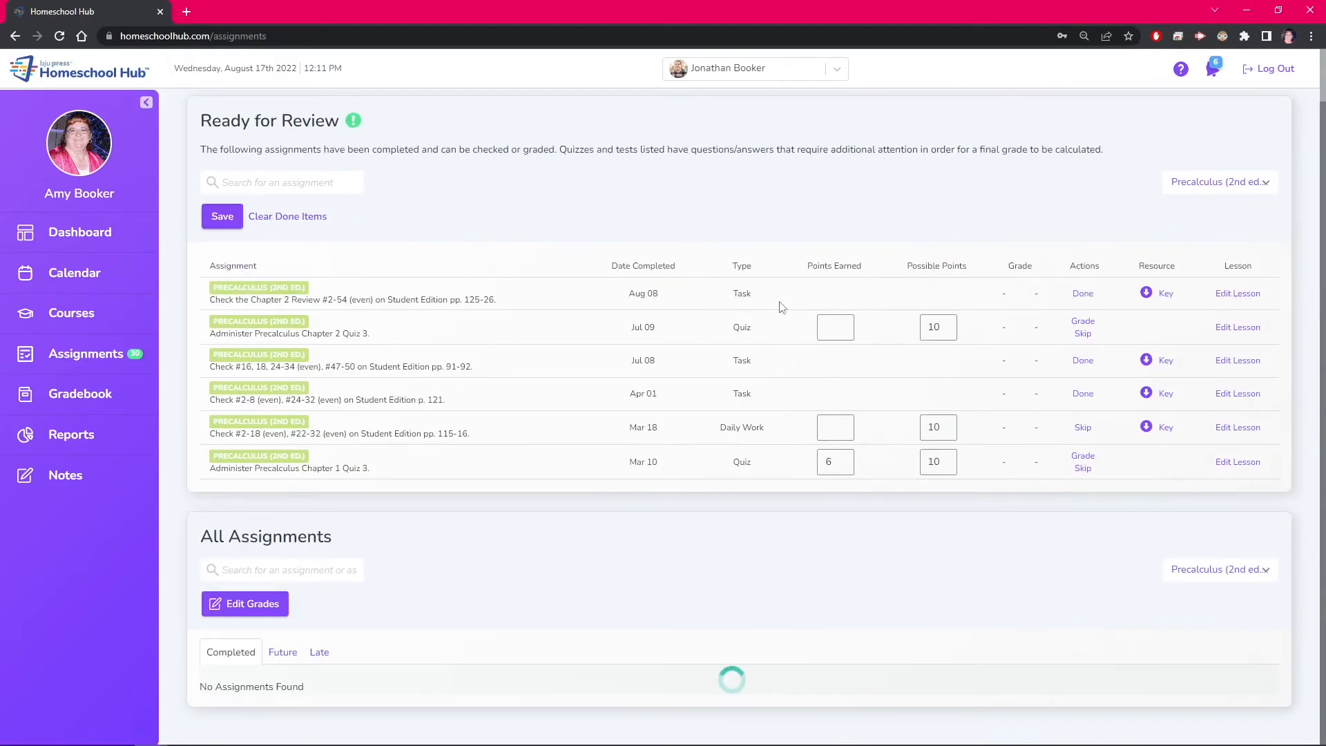
pyautogui.scroll(-3)
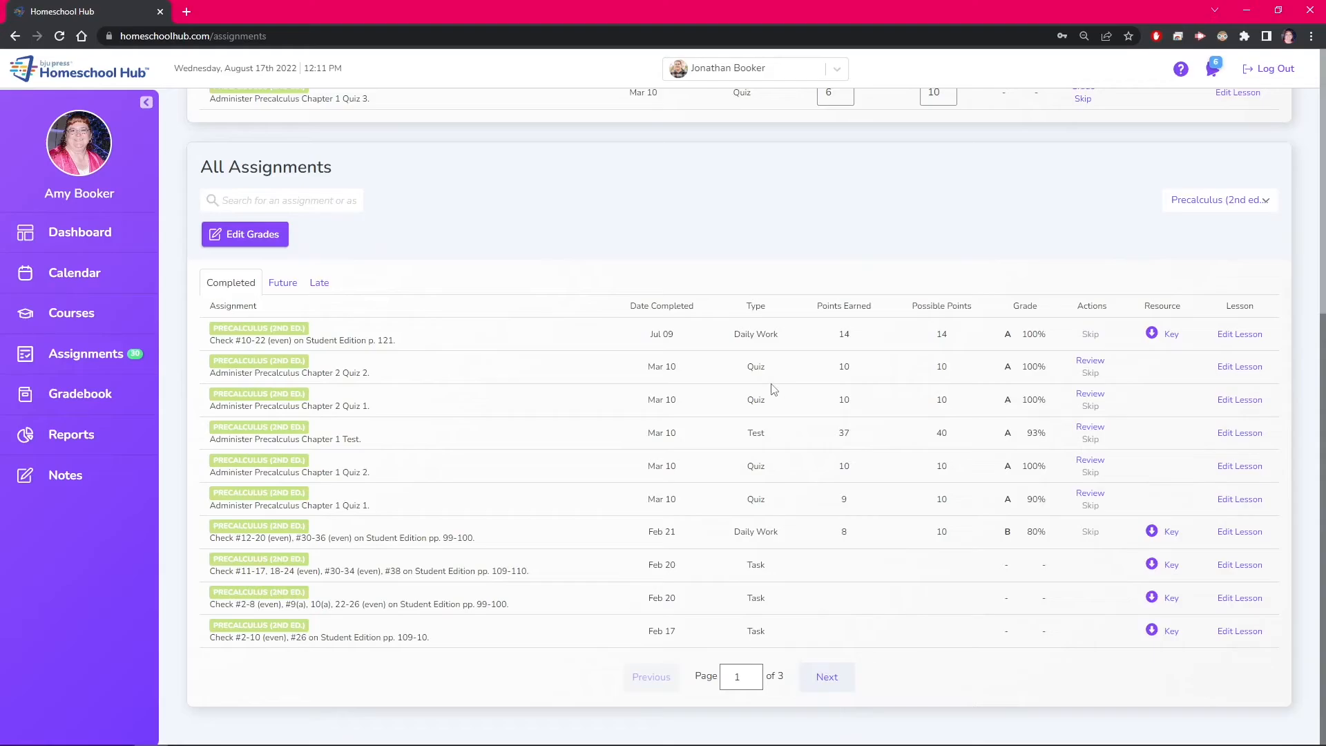